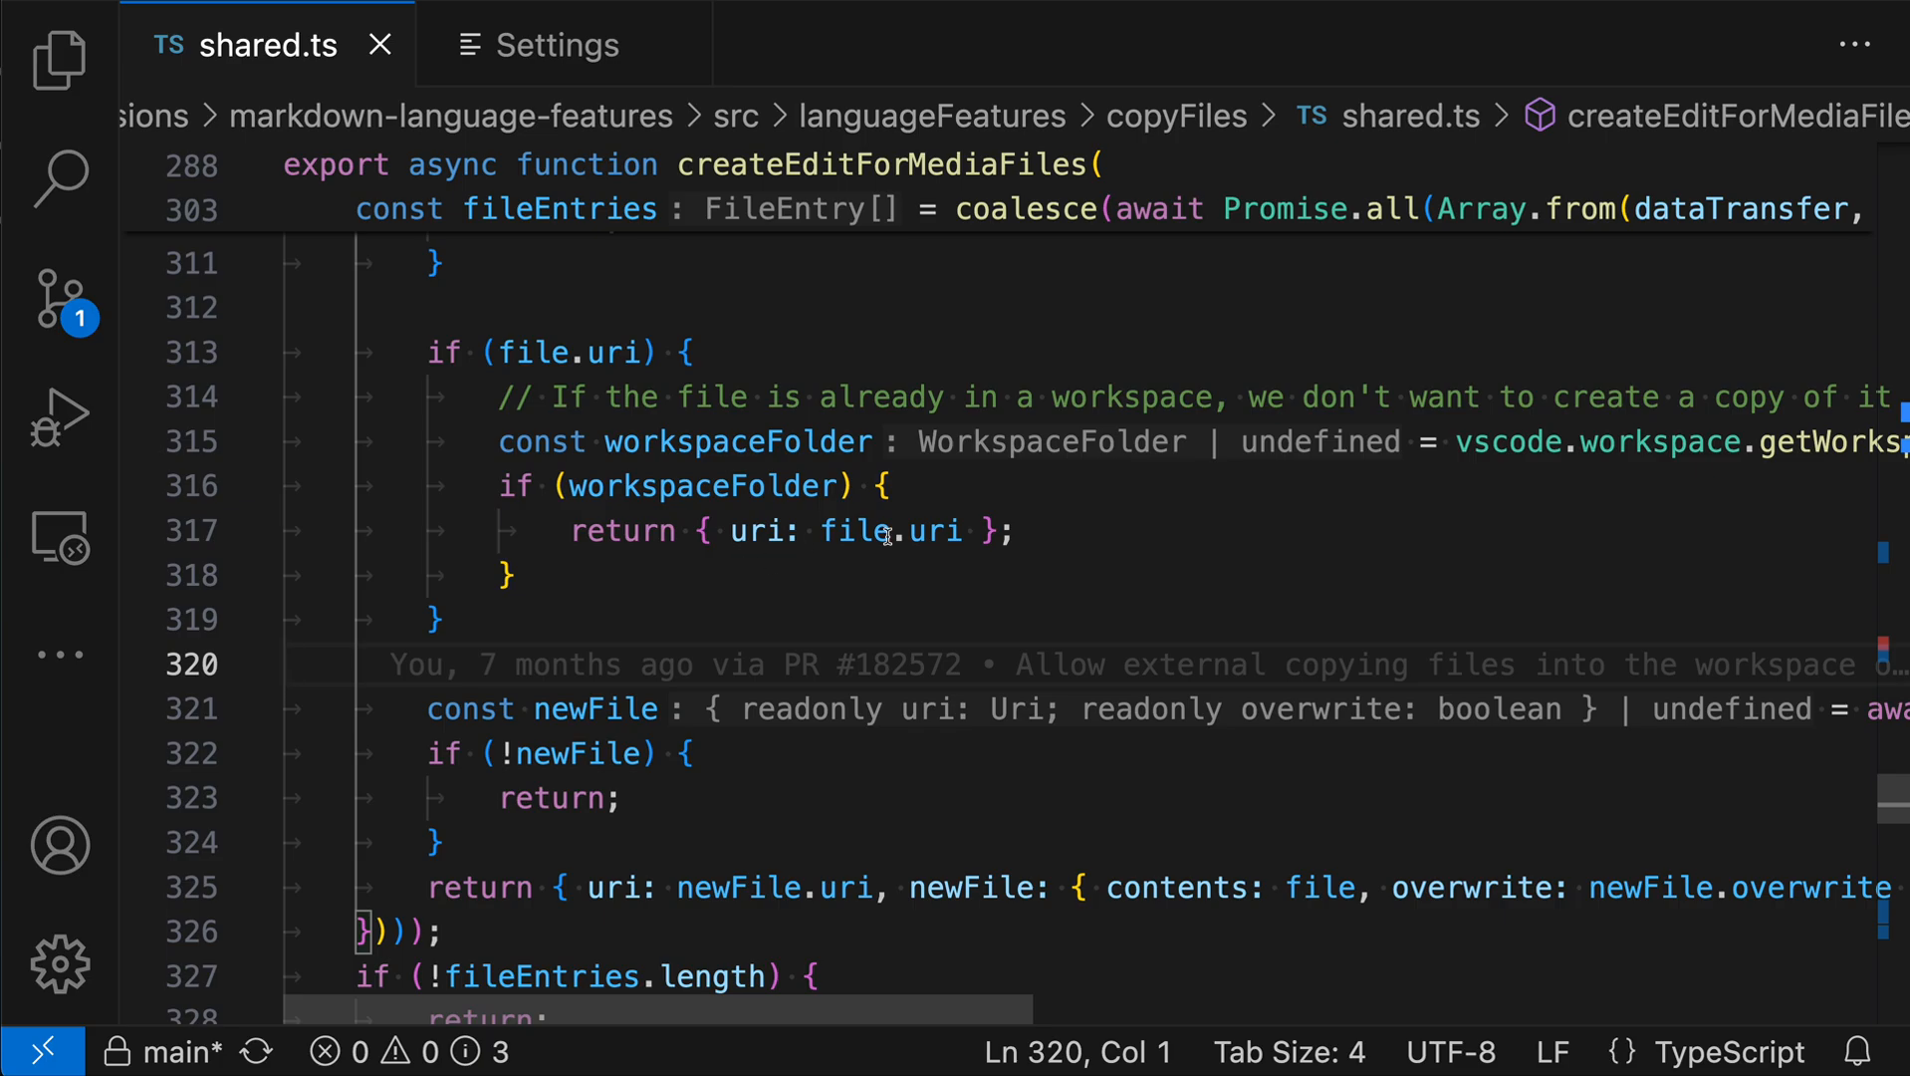
pyautogui.moveTo(458, 440)
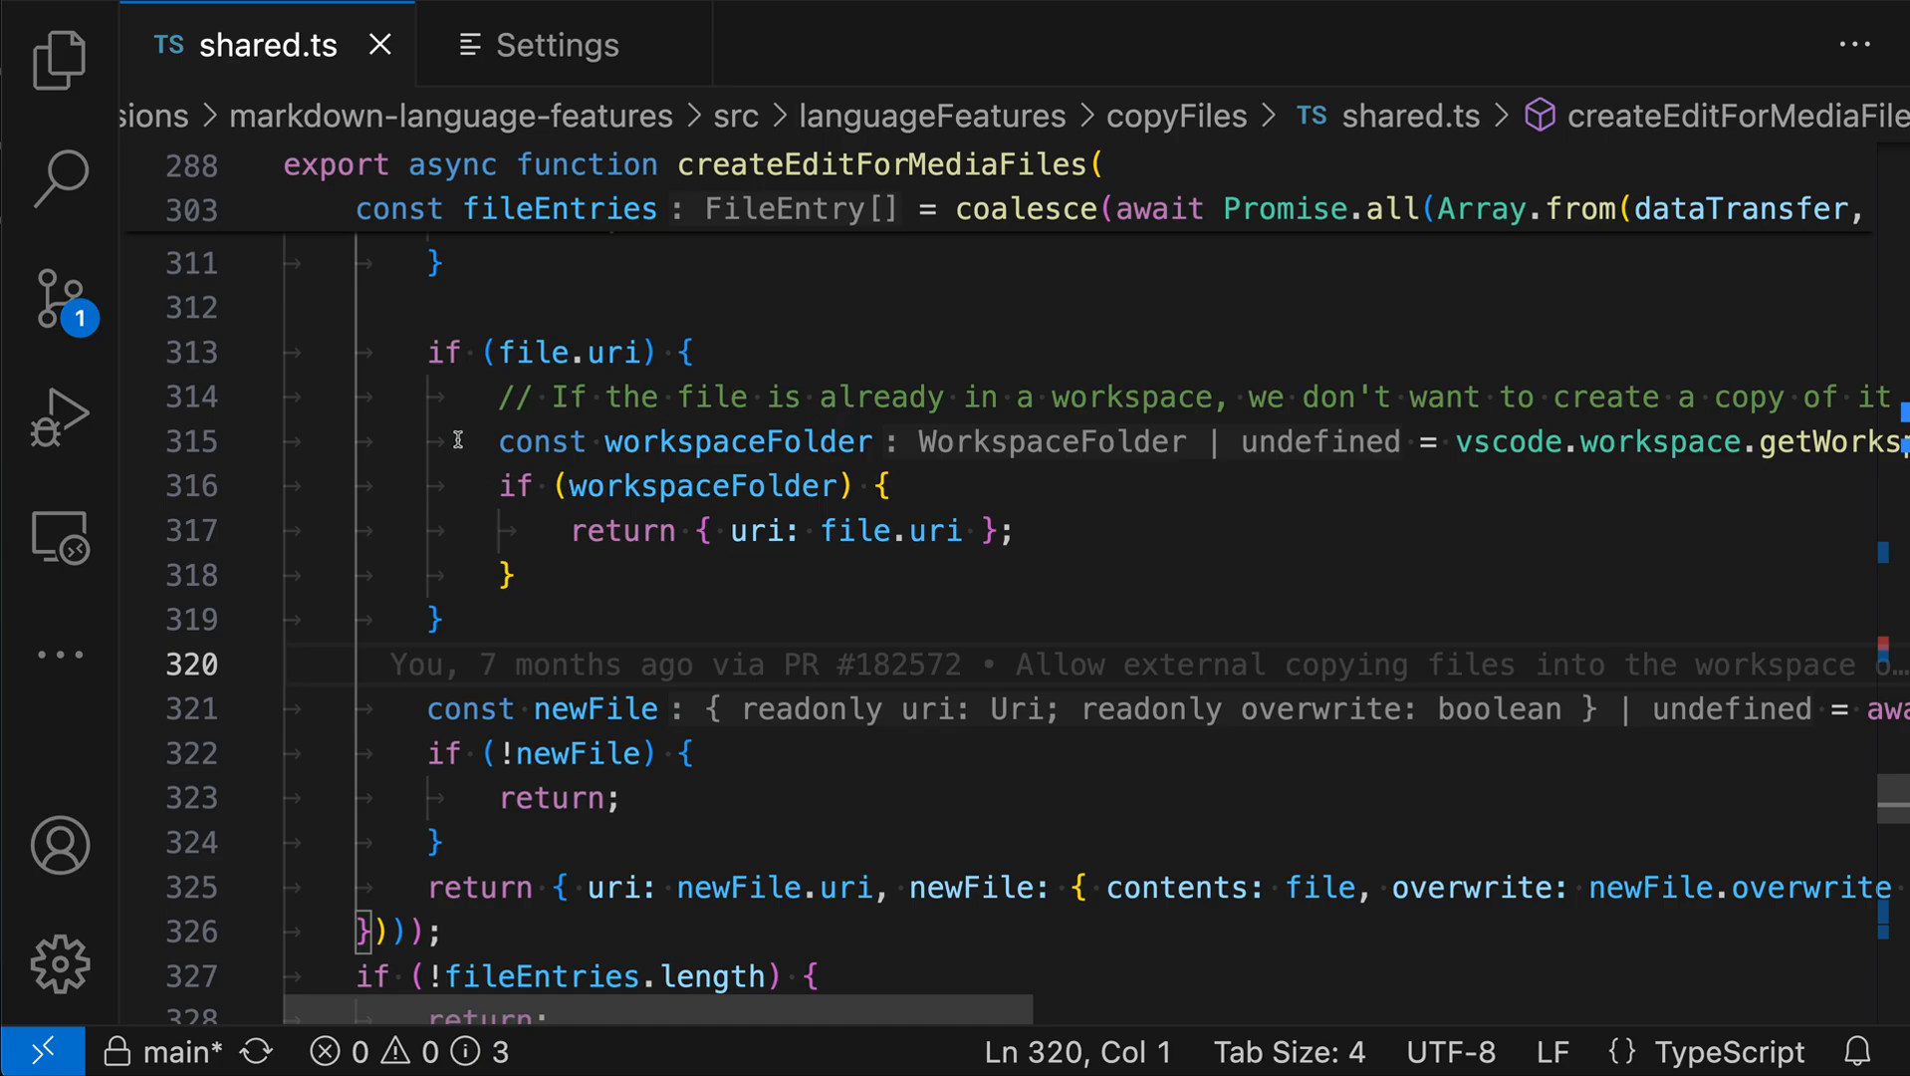
pyautogui.moveTo(984, 510)
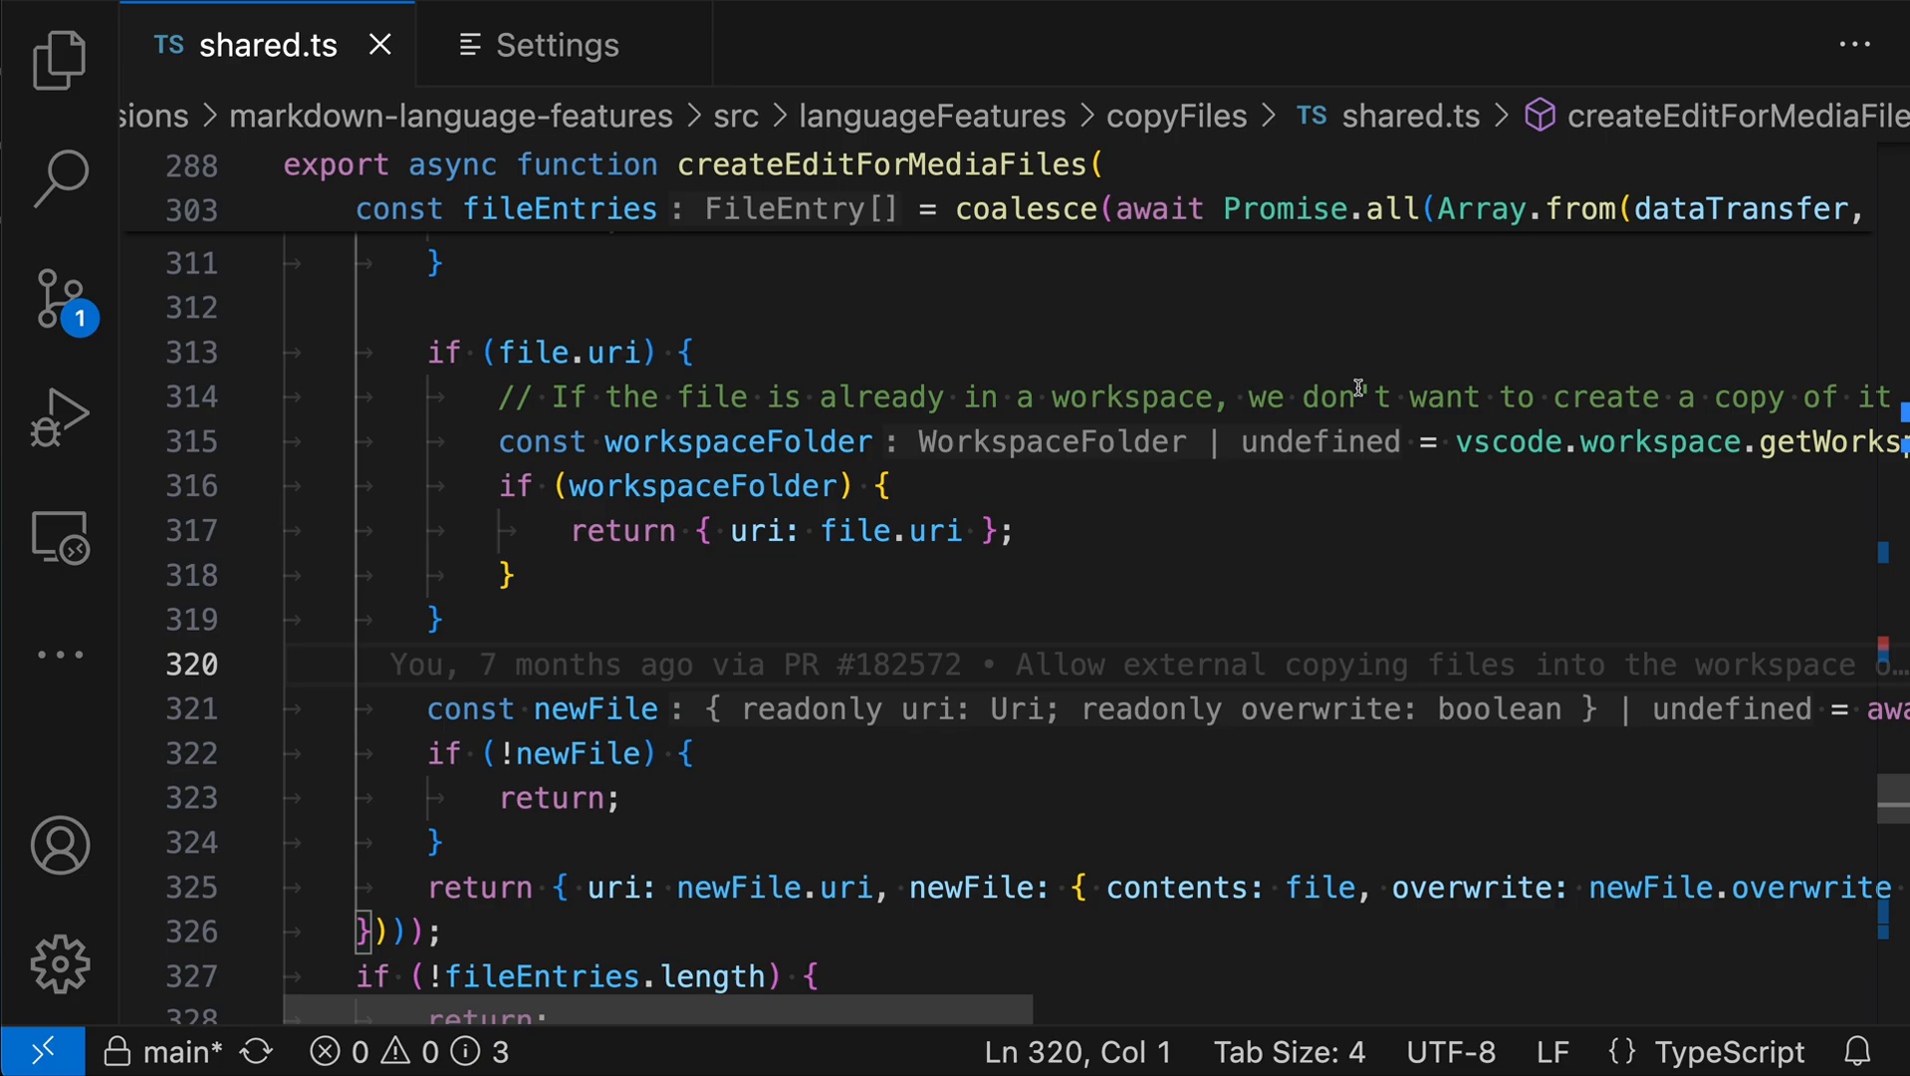
pyautogui.moveTo(980, 355)
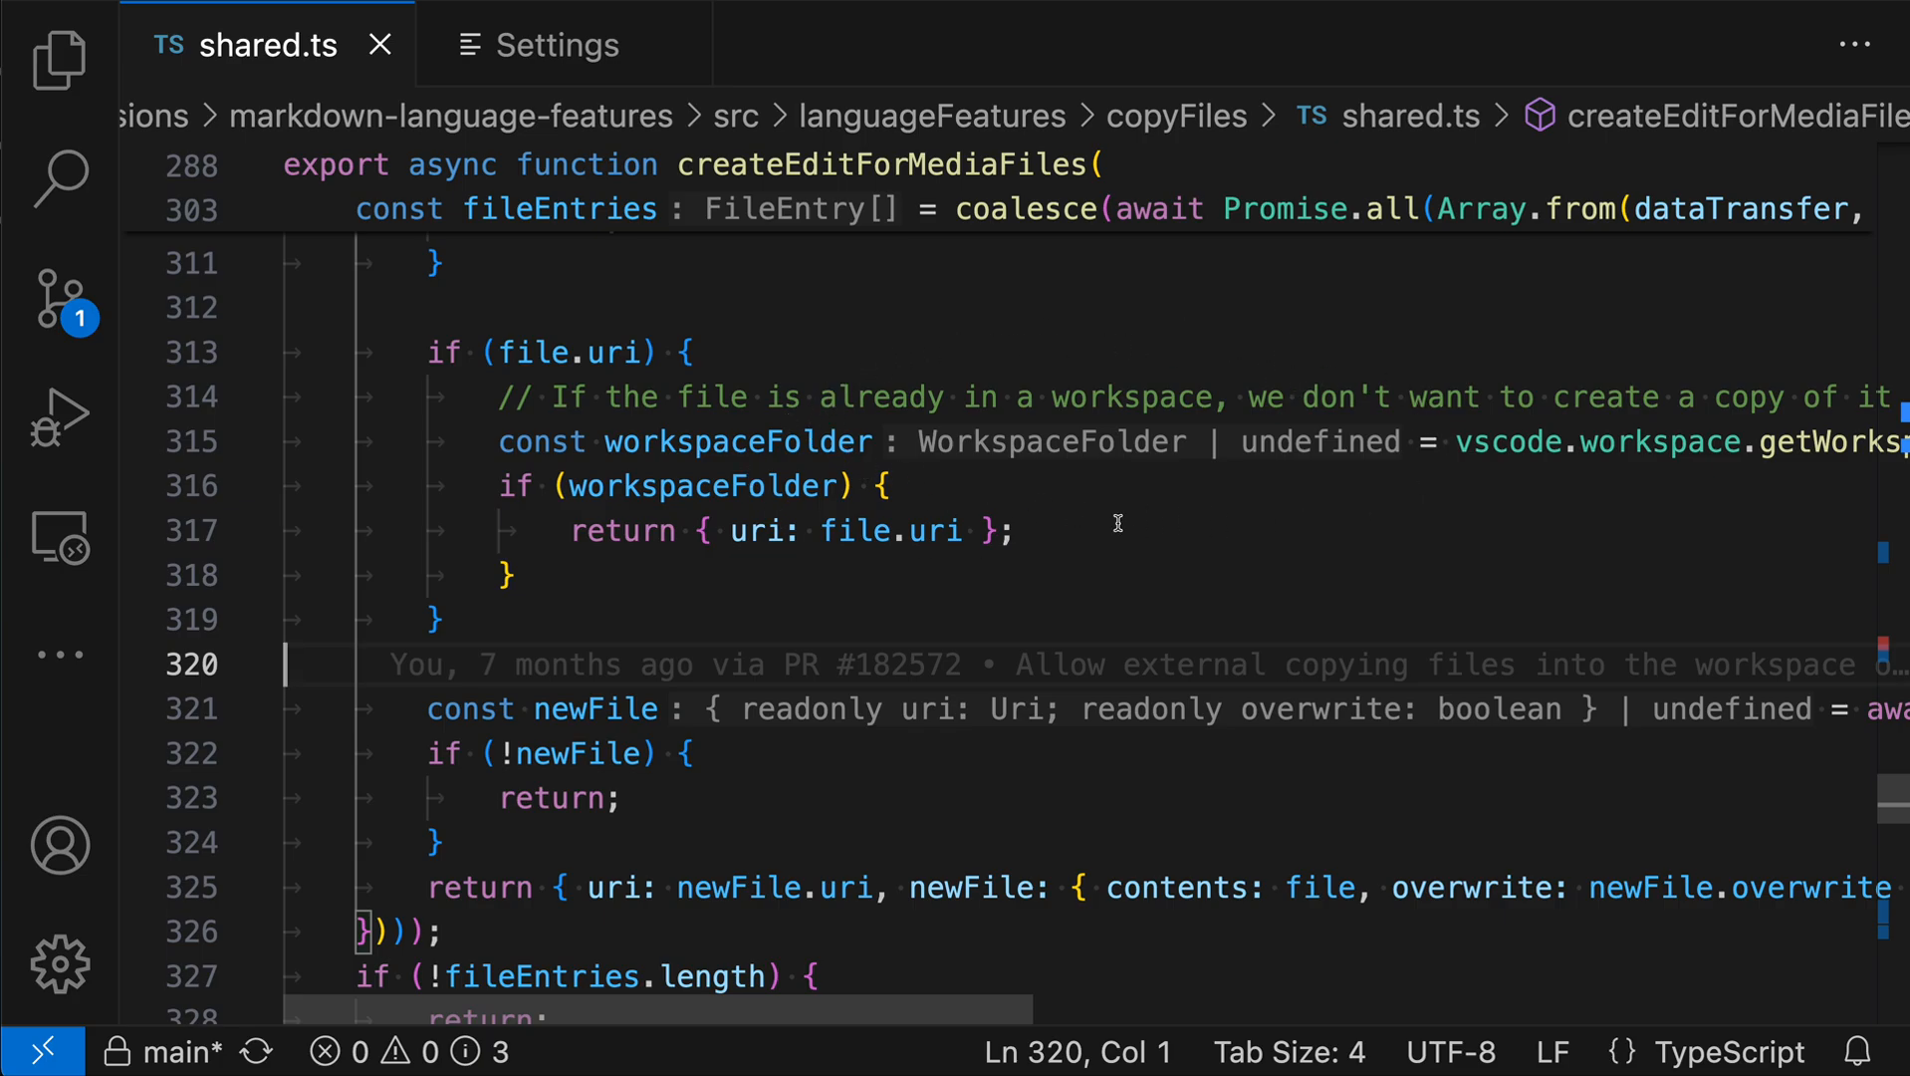
pyautogui.moveTo(709, 793)
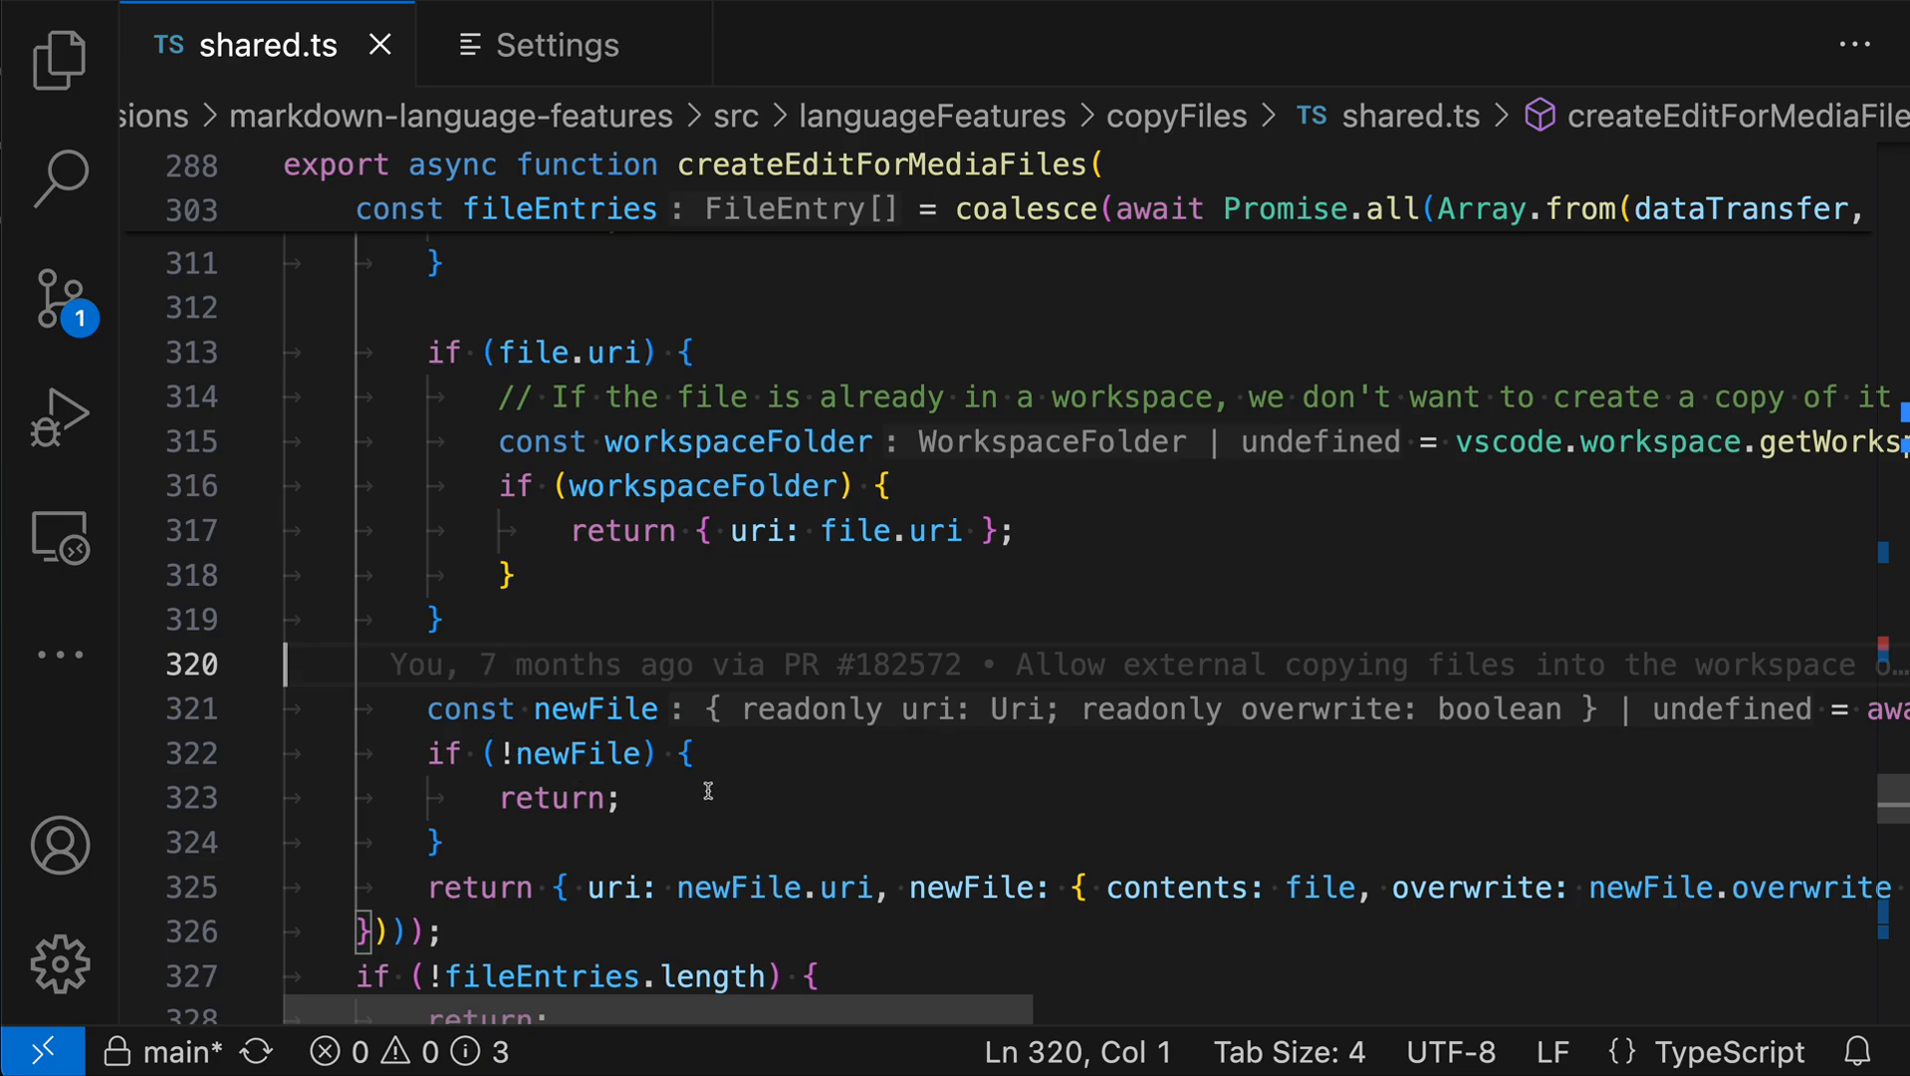
pyautogui.moveTo(1572, 781)
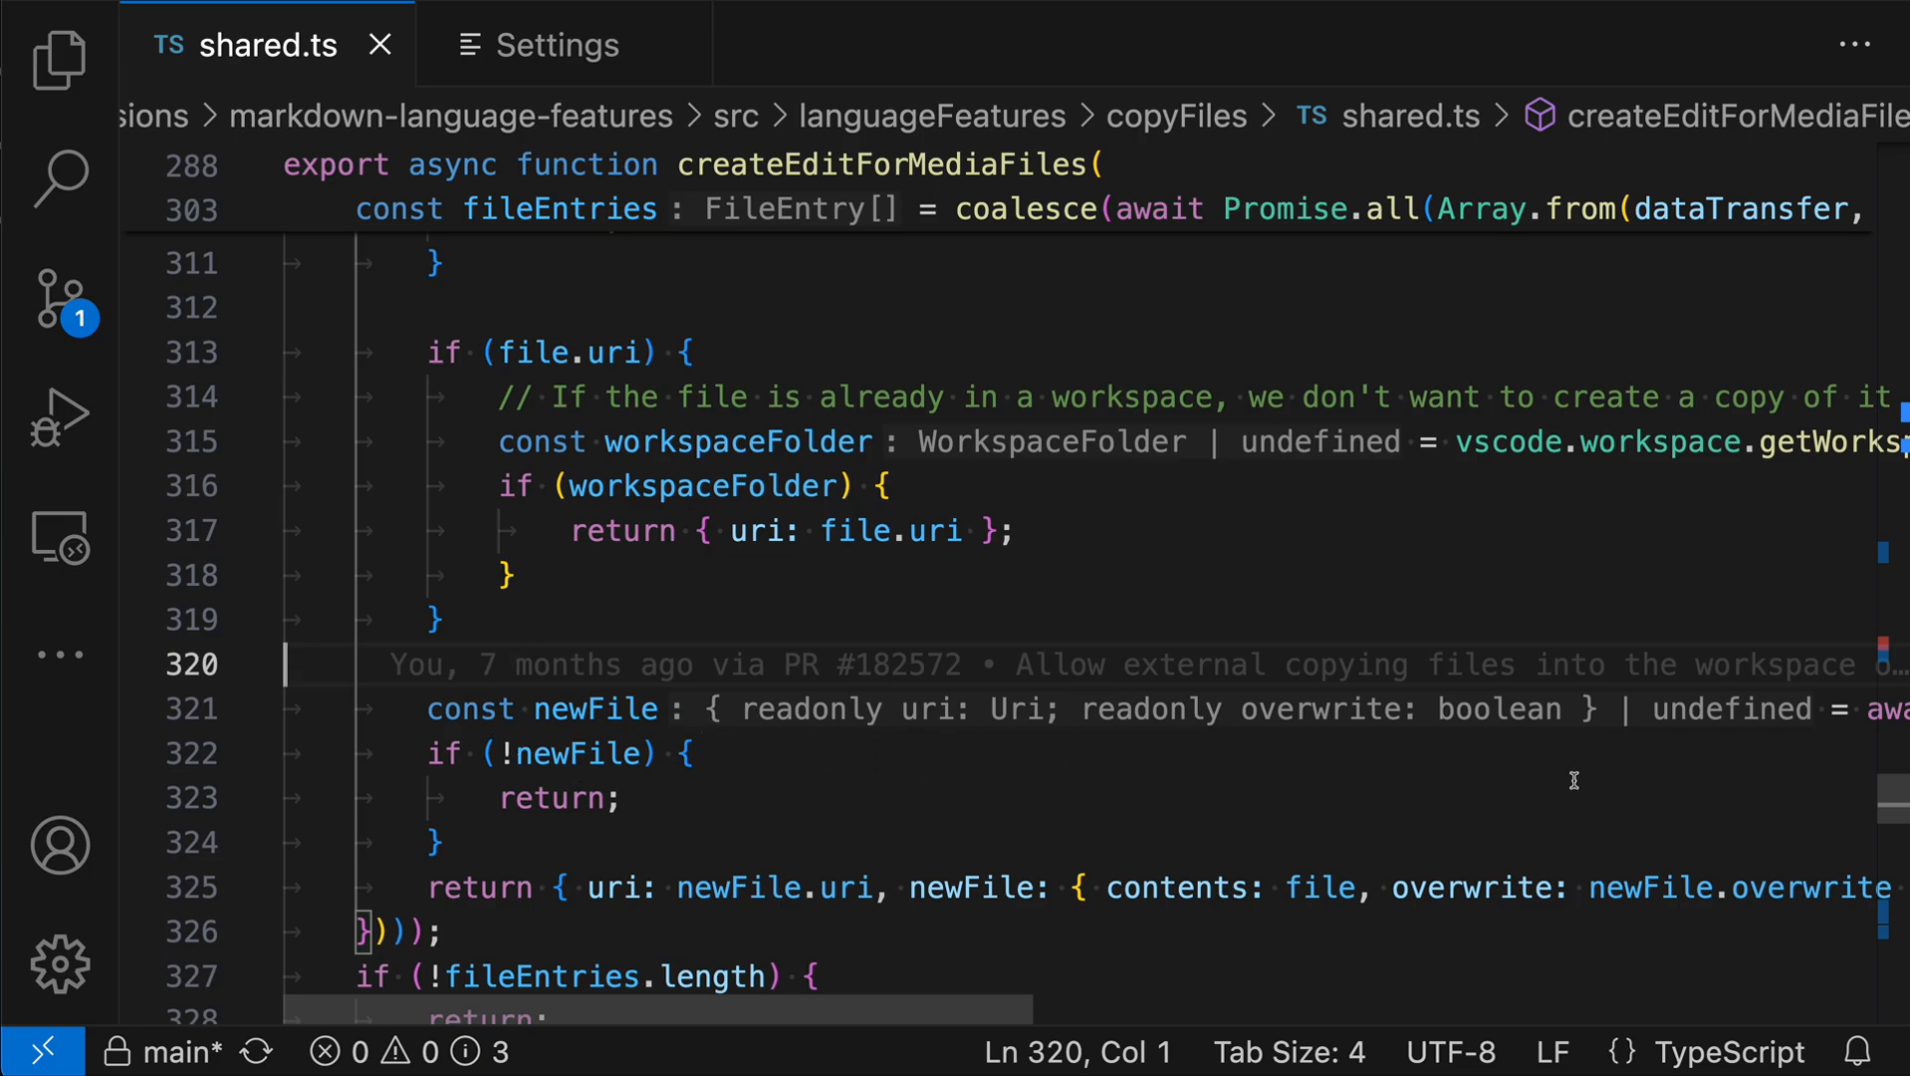
pyautogui.moveTo(994, 816)
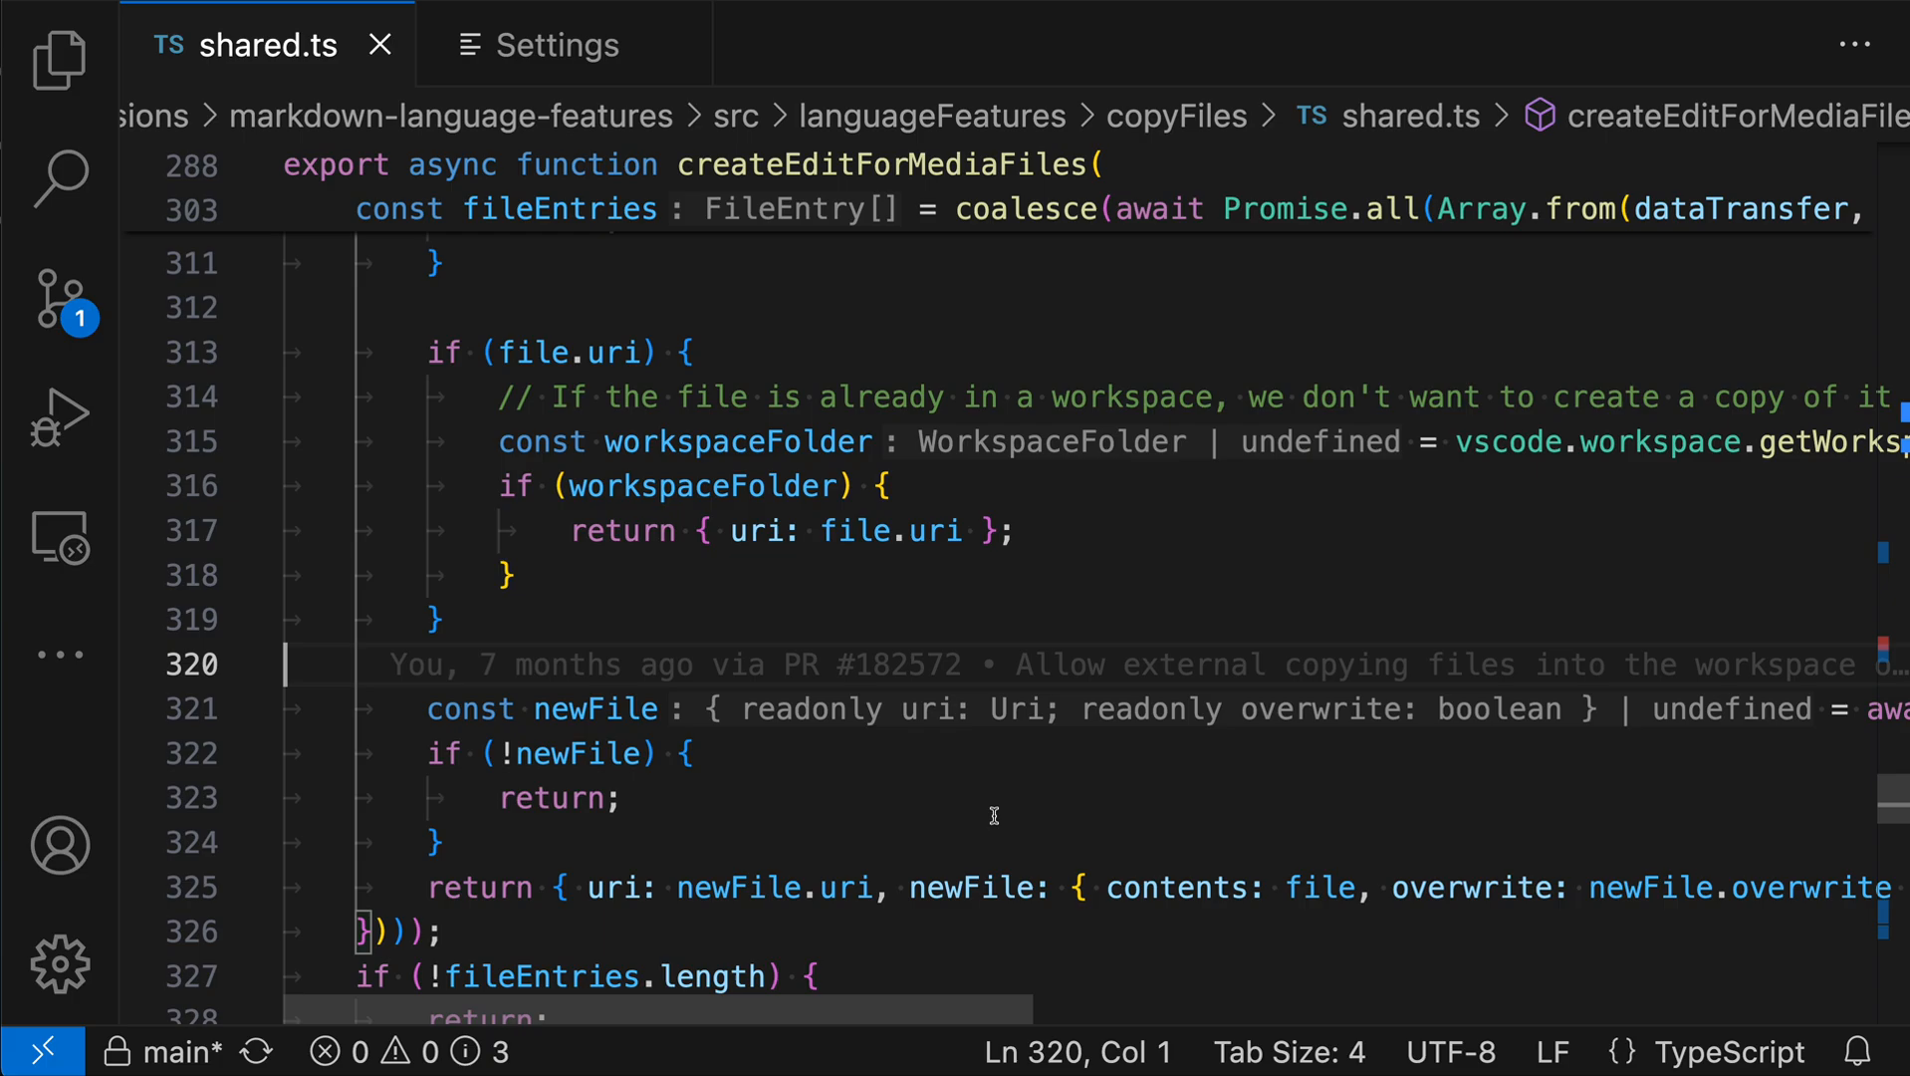
pyautogui.moveTo(1166, 548)
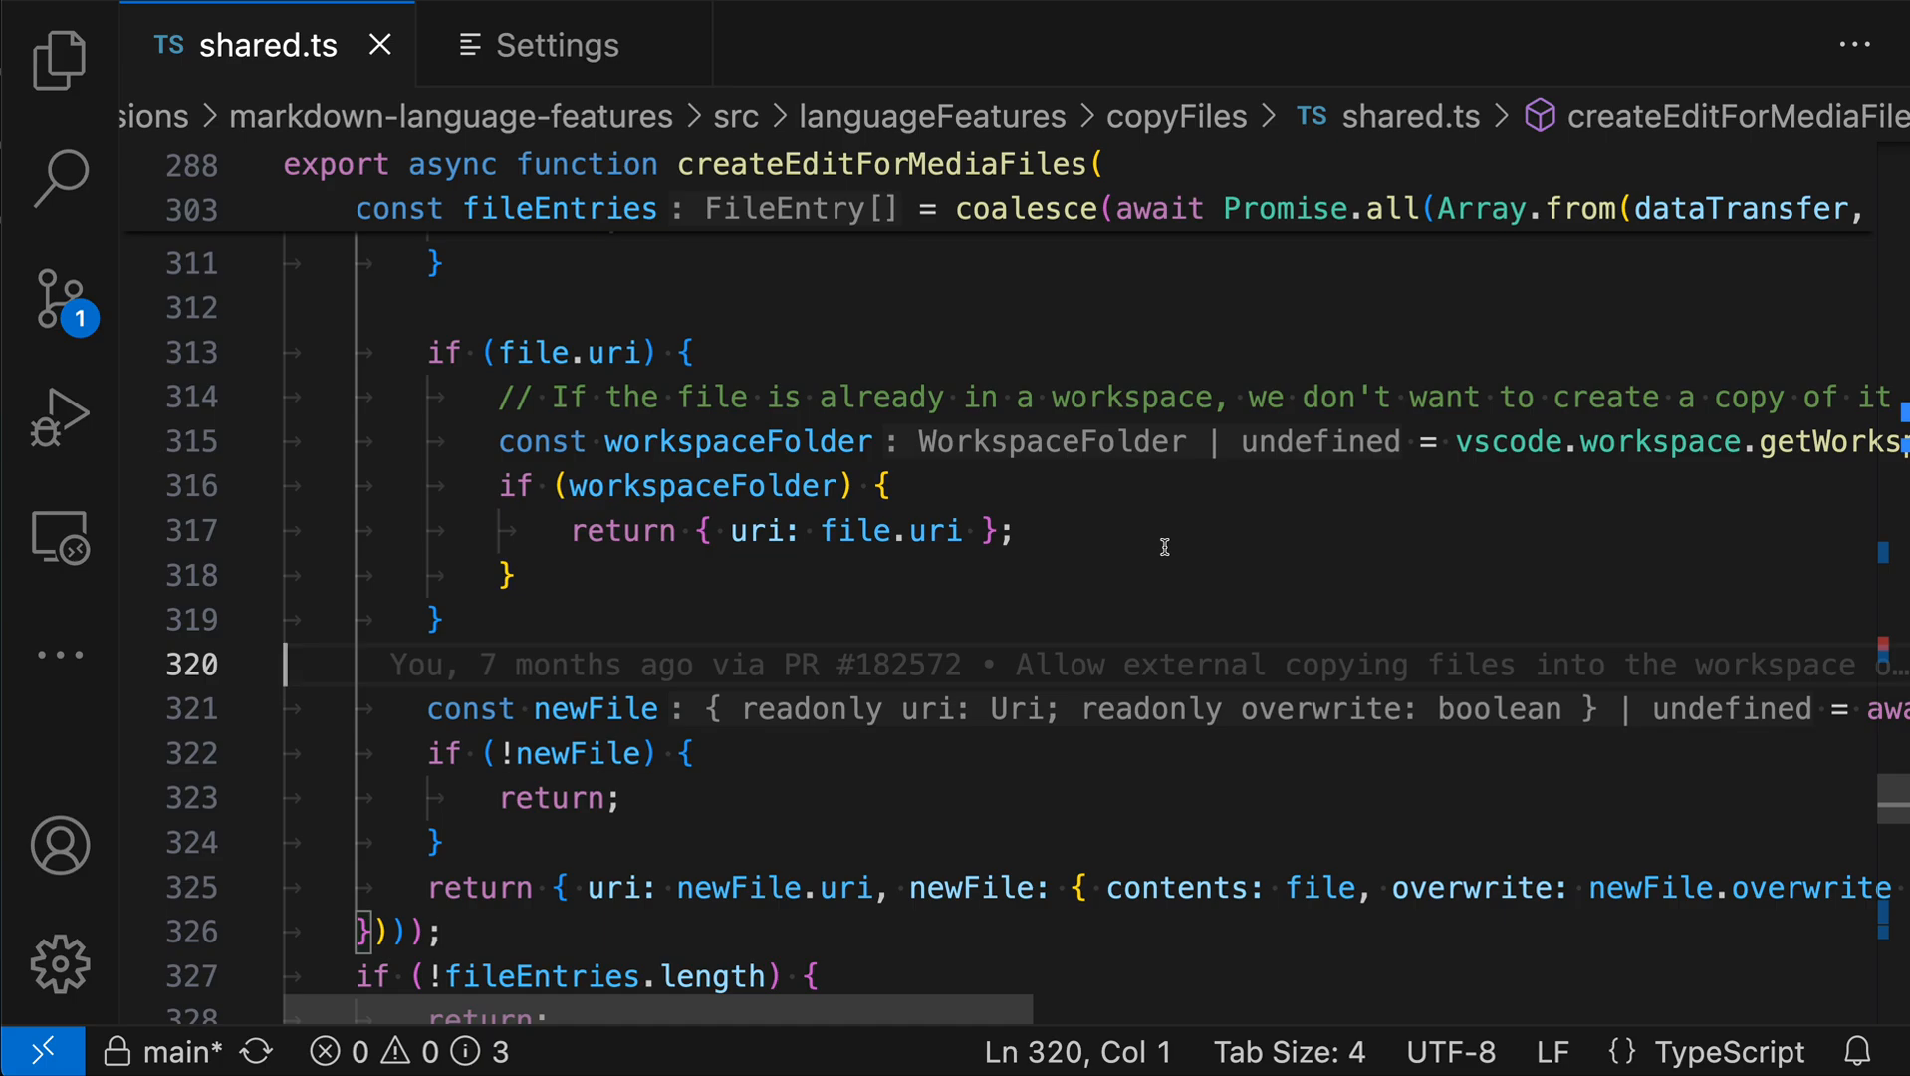
pyautogui.moveTo(615, 73)
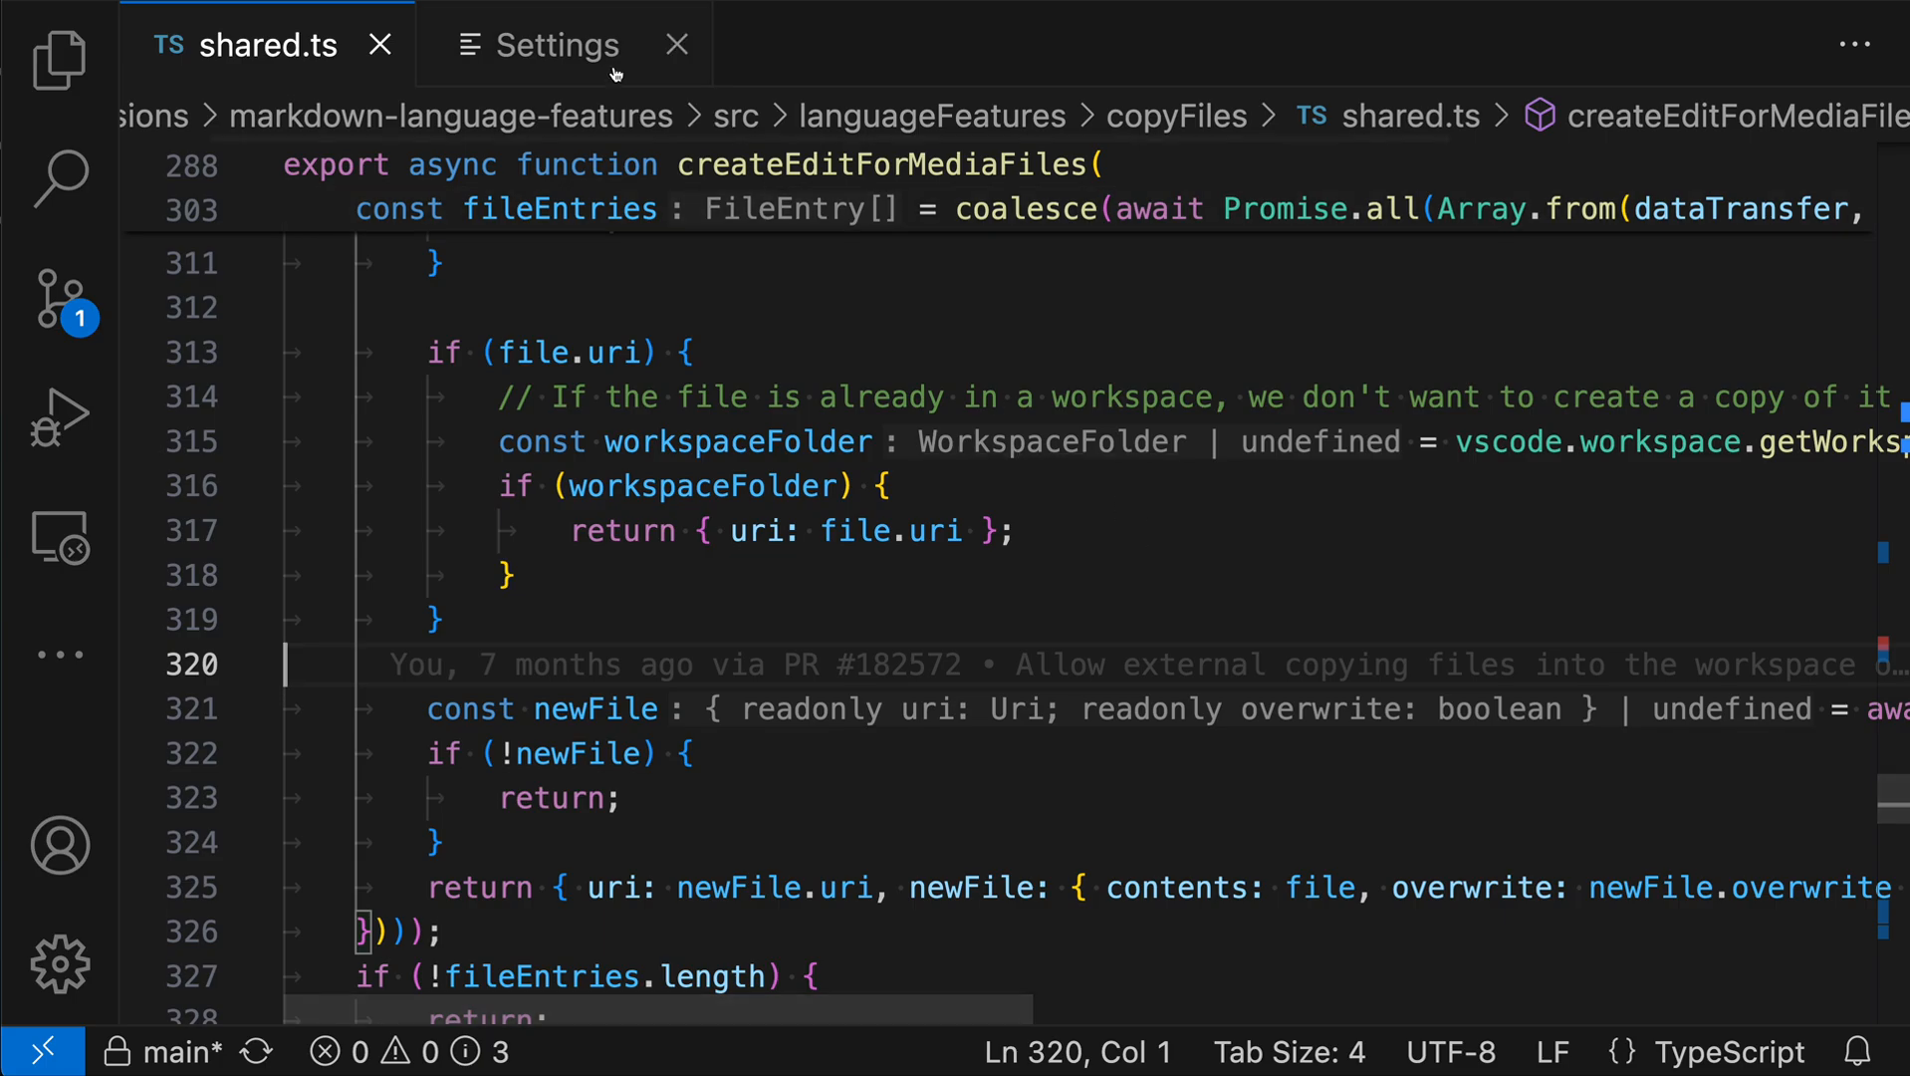
# Step: Review the enabled TypeScript inlay hint settings and return to shared.ts
pyautogui.click(558, 44)
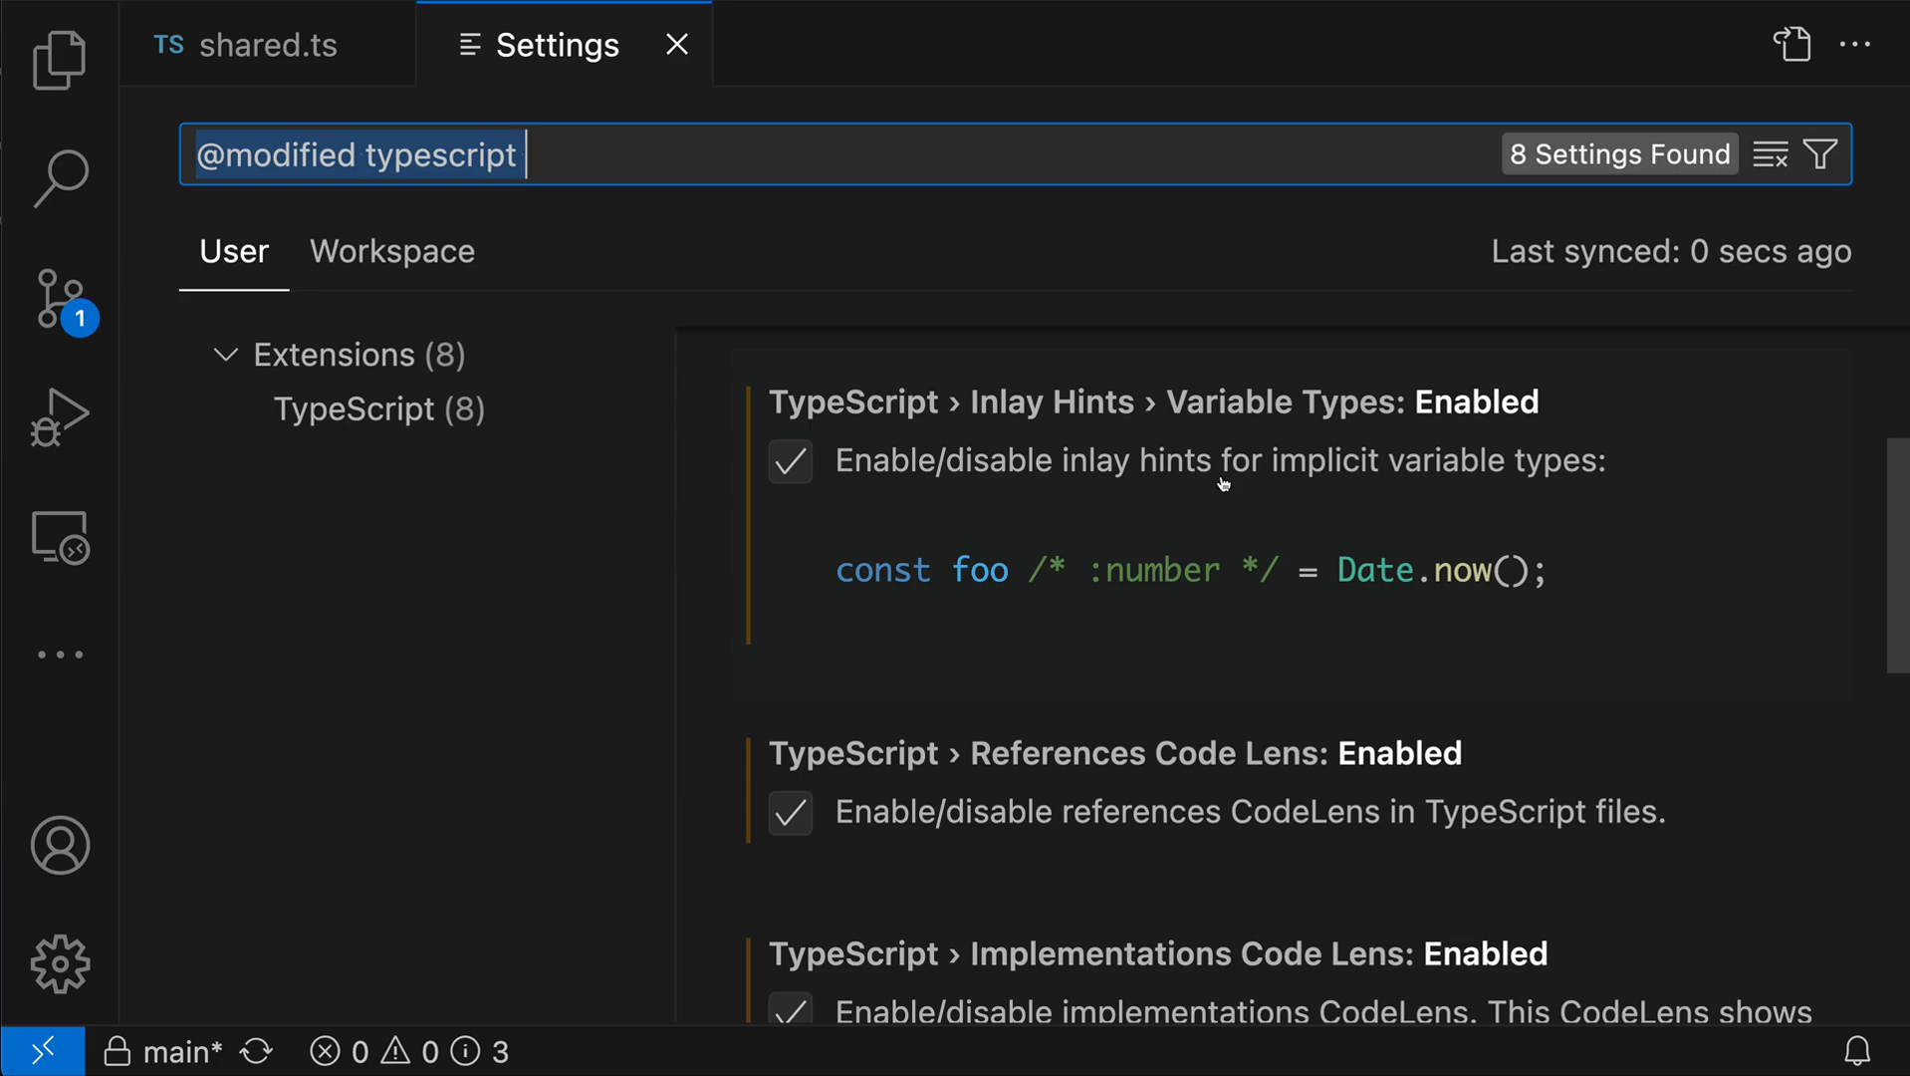
pyautogui.click(267, 46)
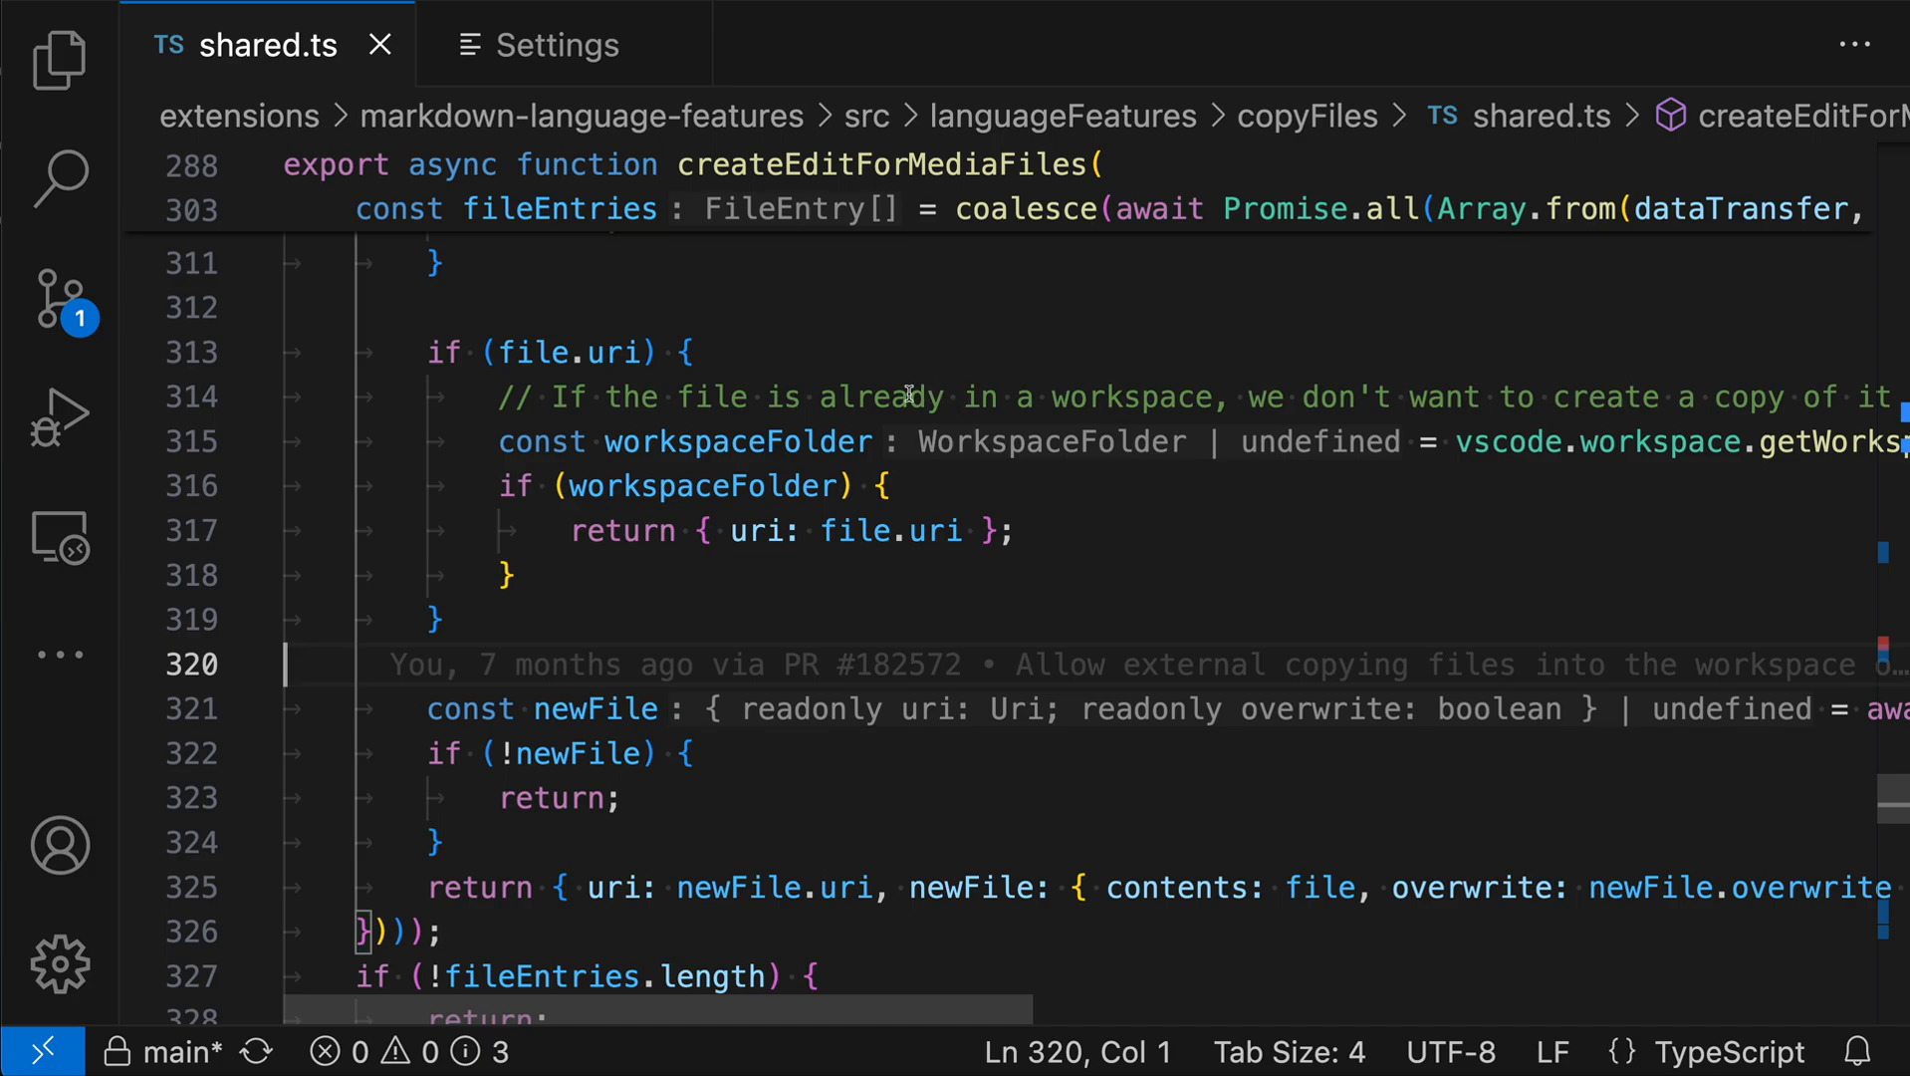
pyautogui.moveTo(964, 328)
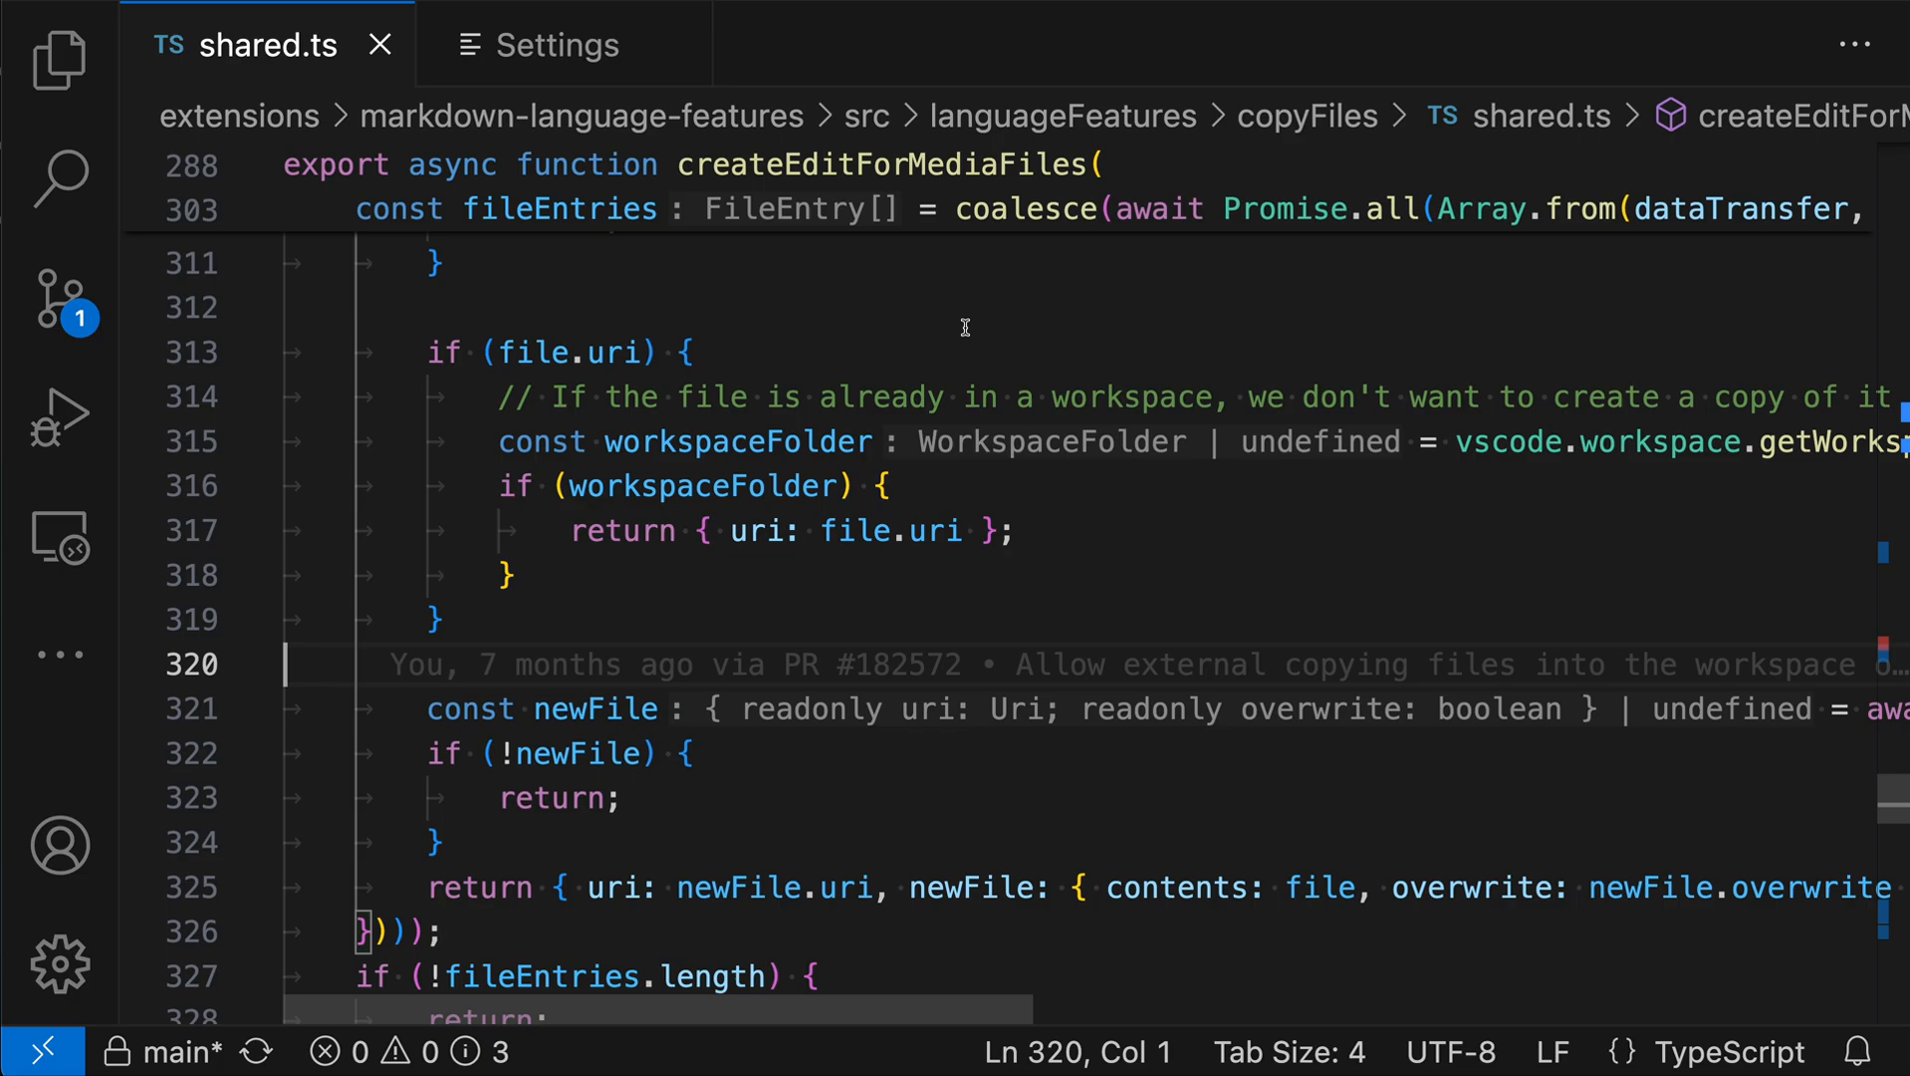
pyautogui.moveTo(1070, 440)
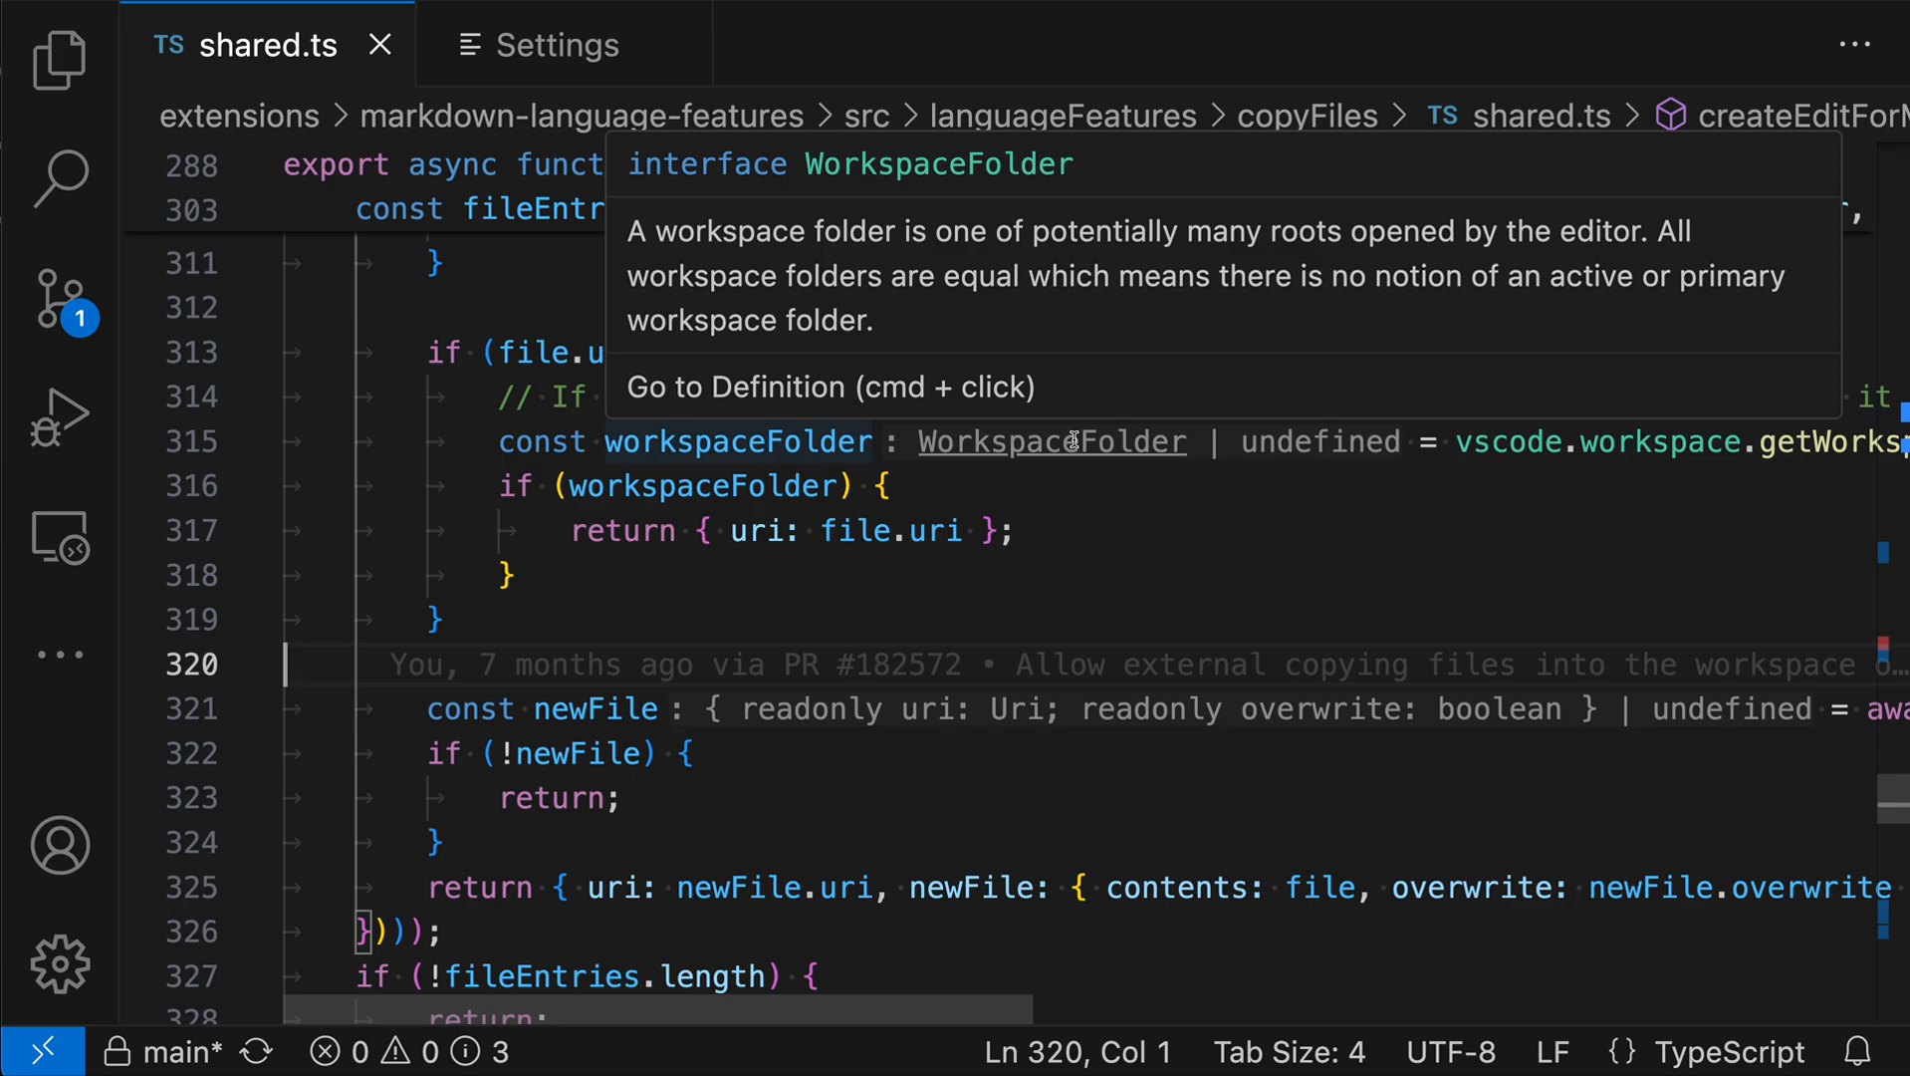
pyautogui.moveTo(887, 600)
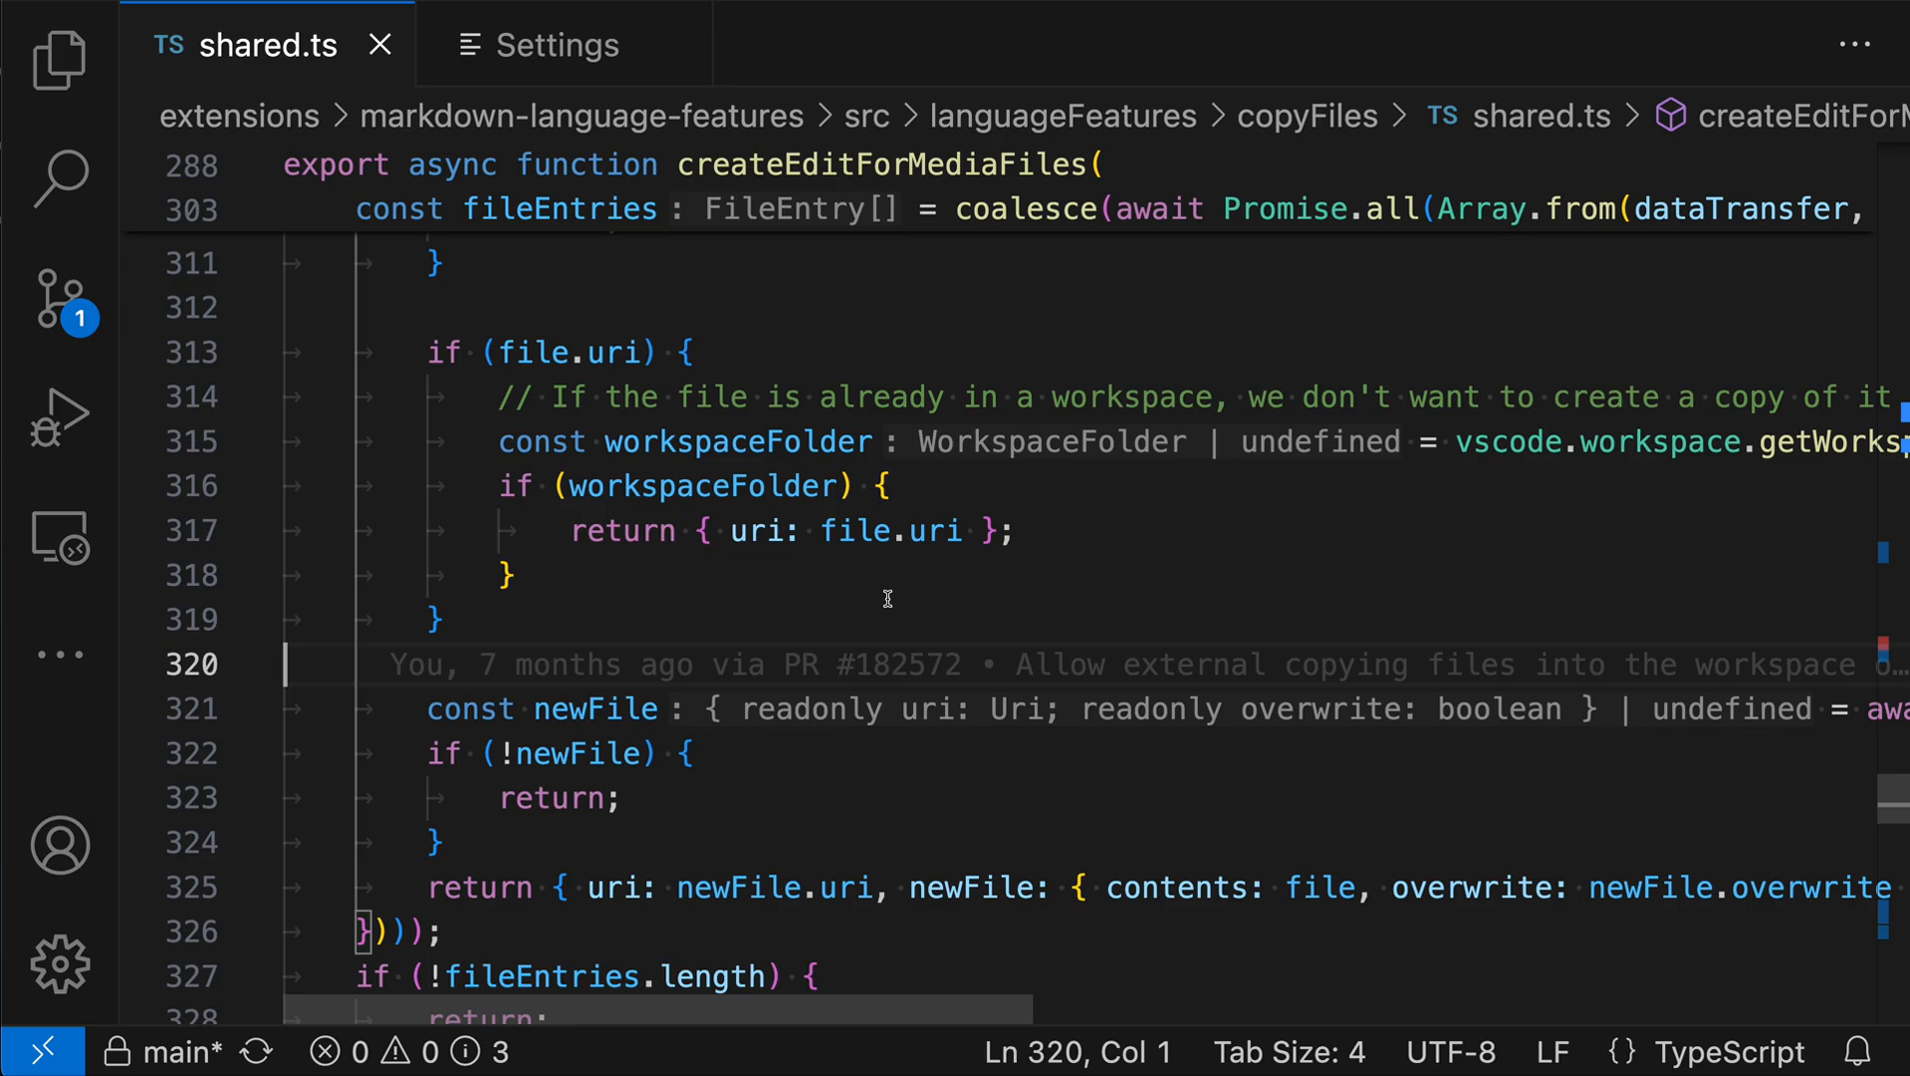
pyautogui.moveTo(1018, 709)
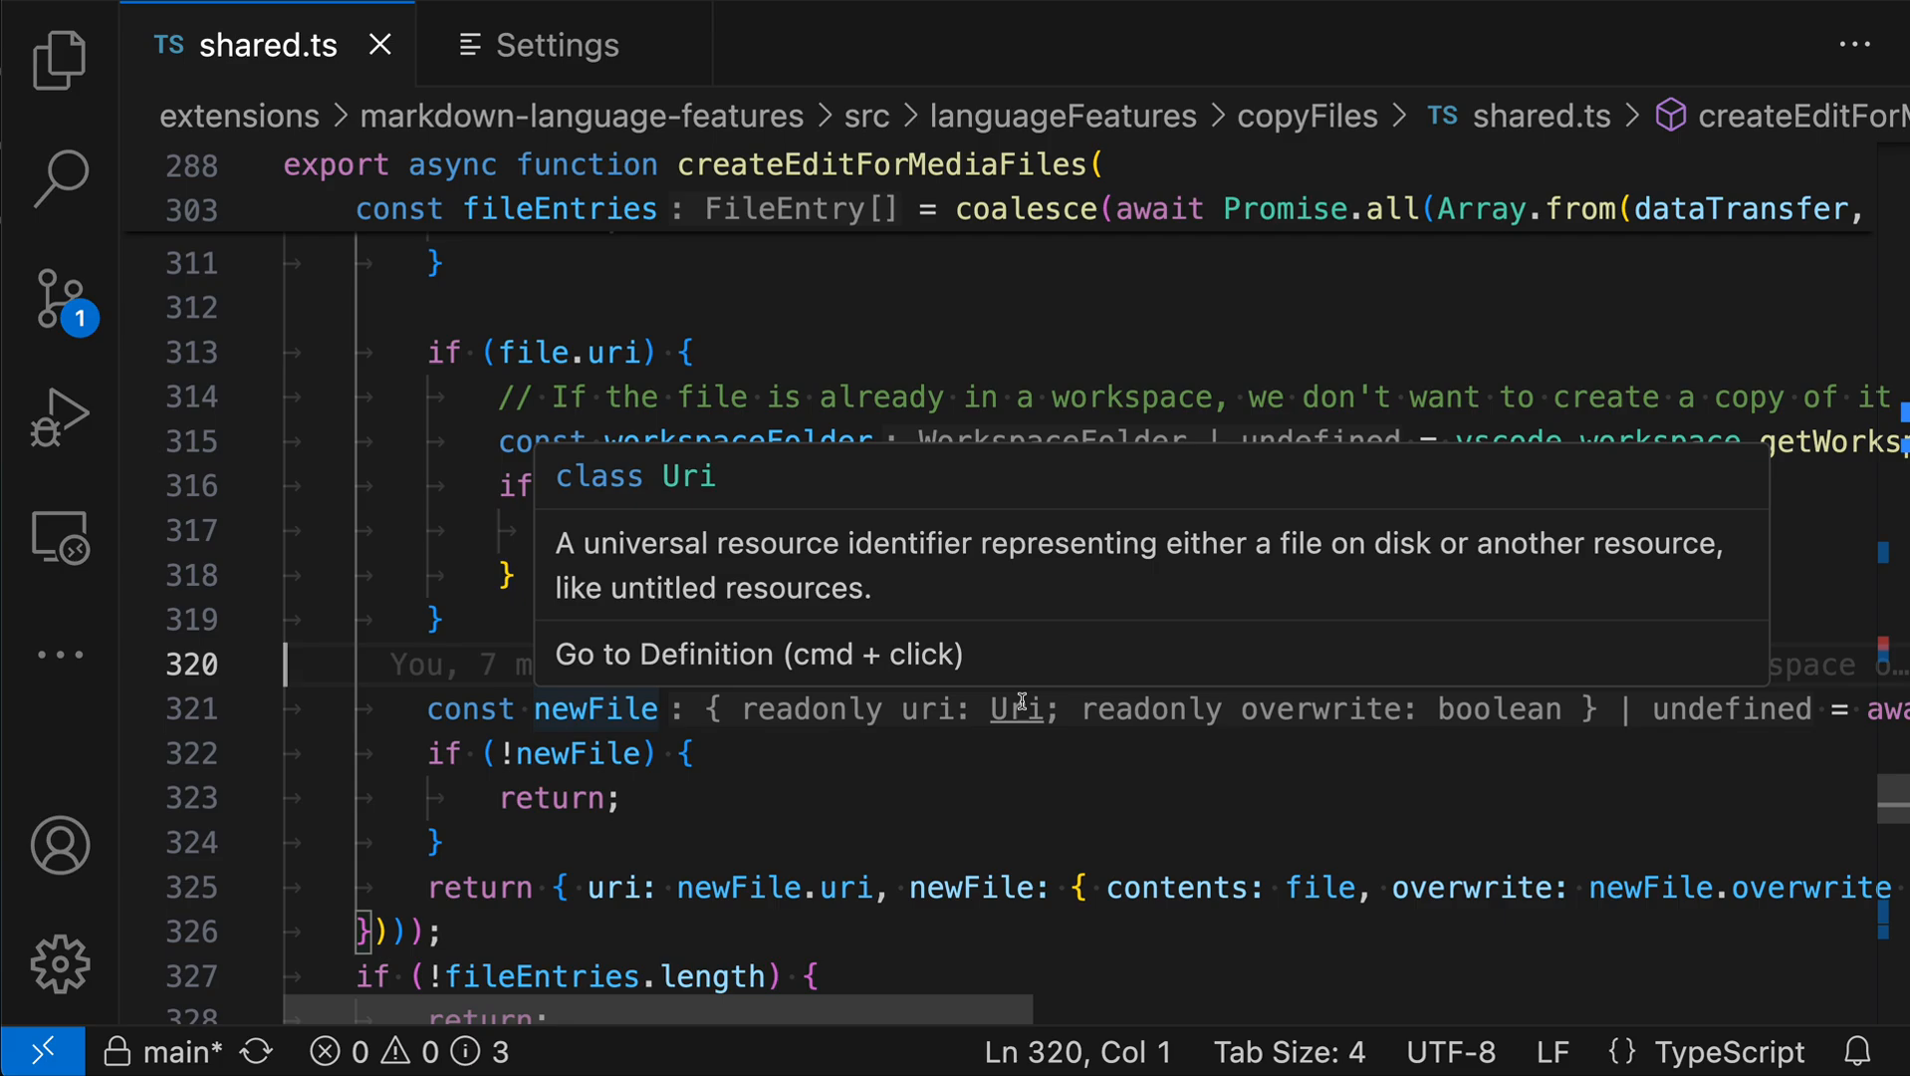
pyautogui.moveTo(964, 321)
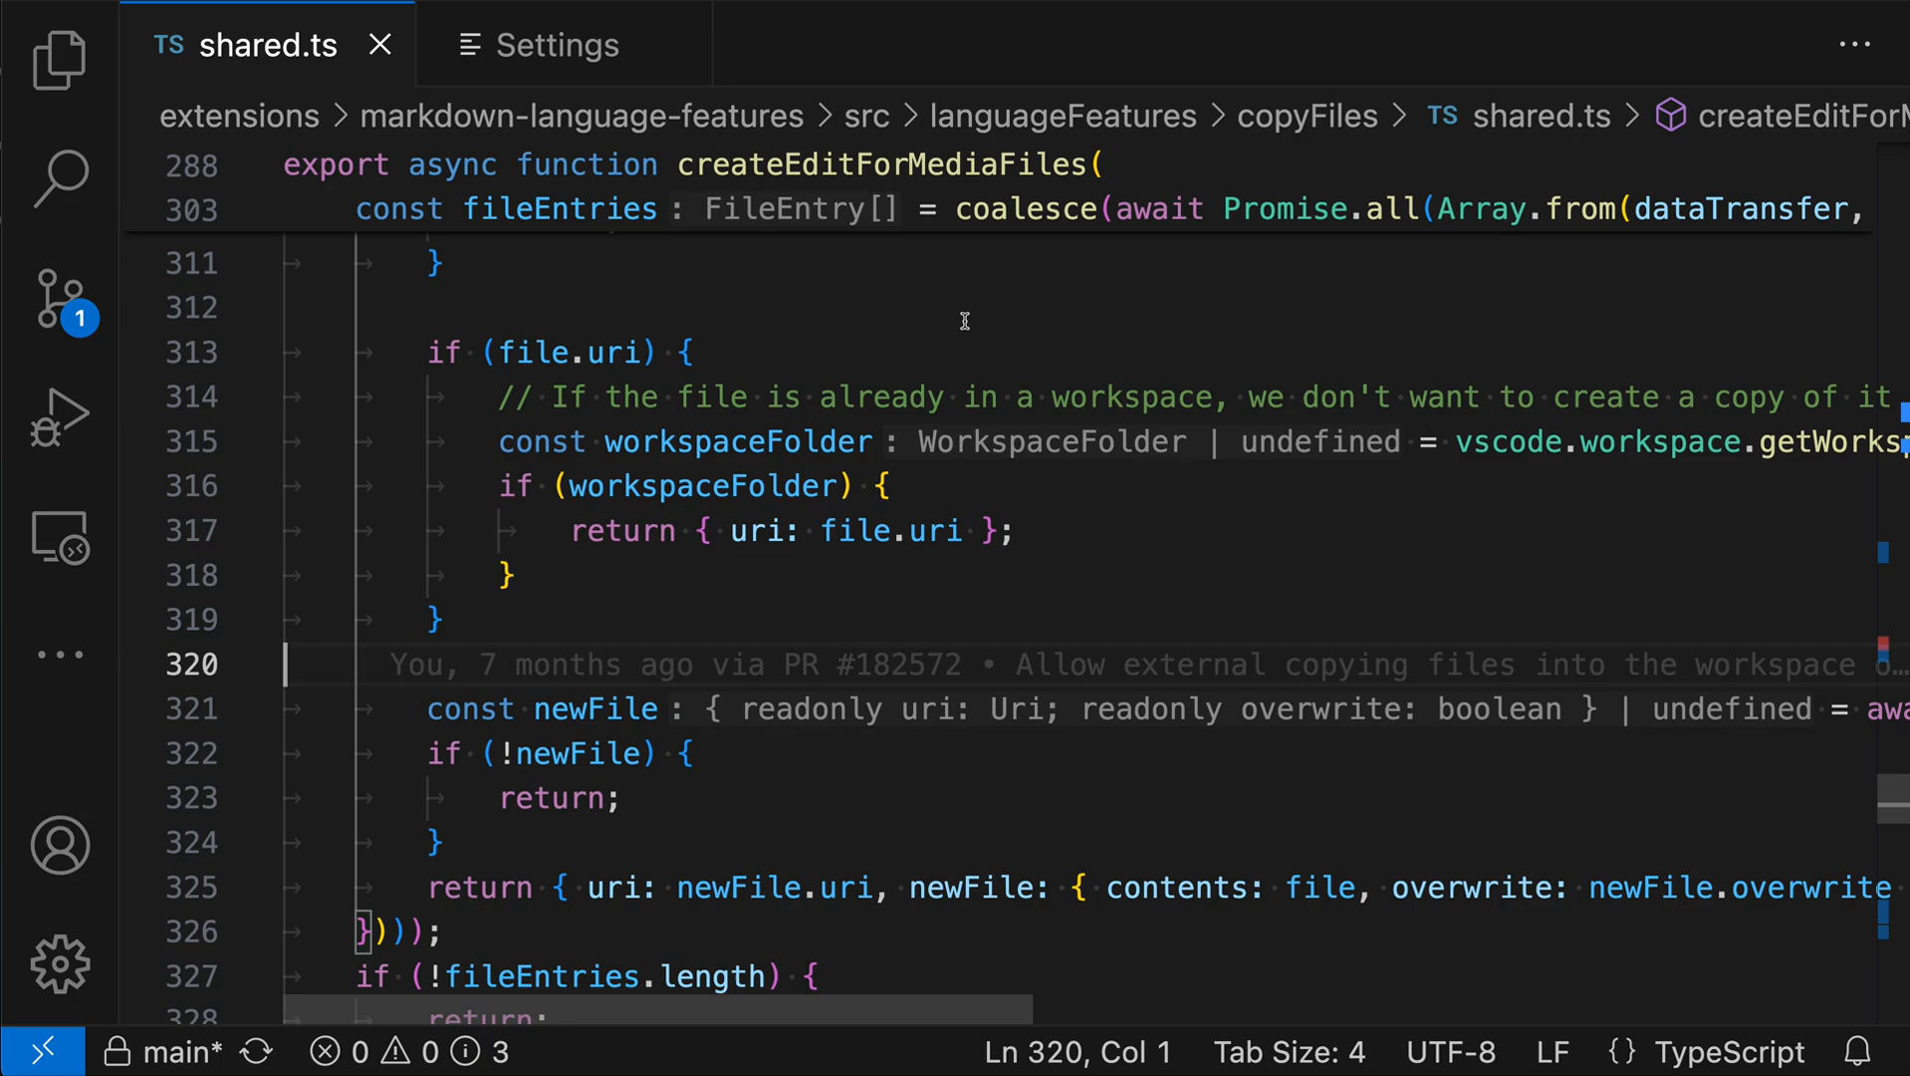
pyautogui.moveTo(1014, 434)
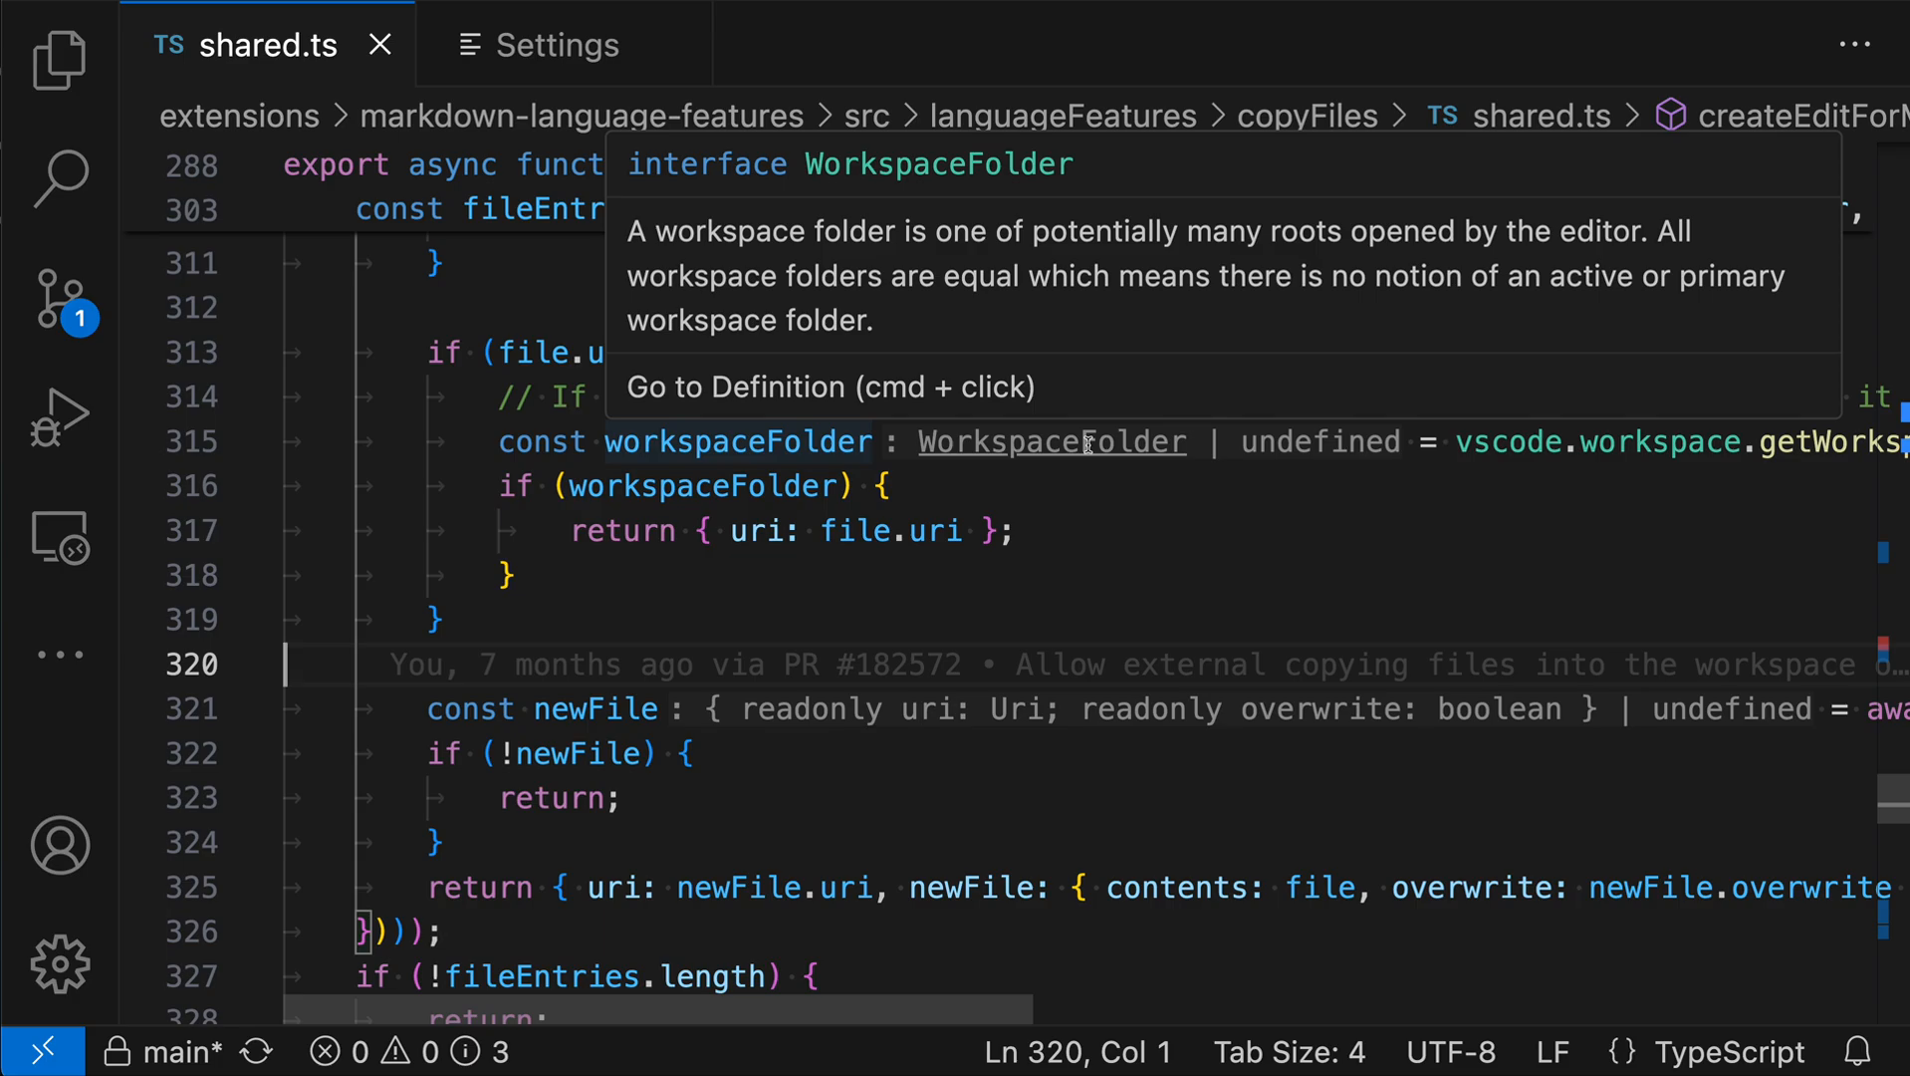
pyautogui.moveTo(1066, 438)
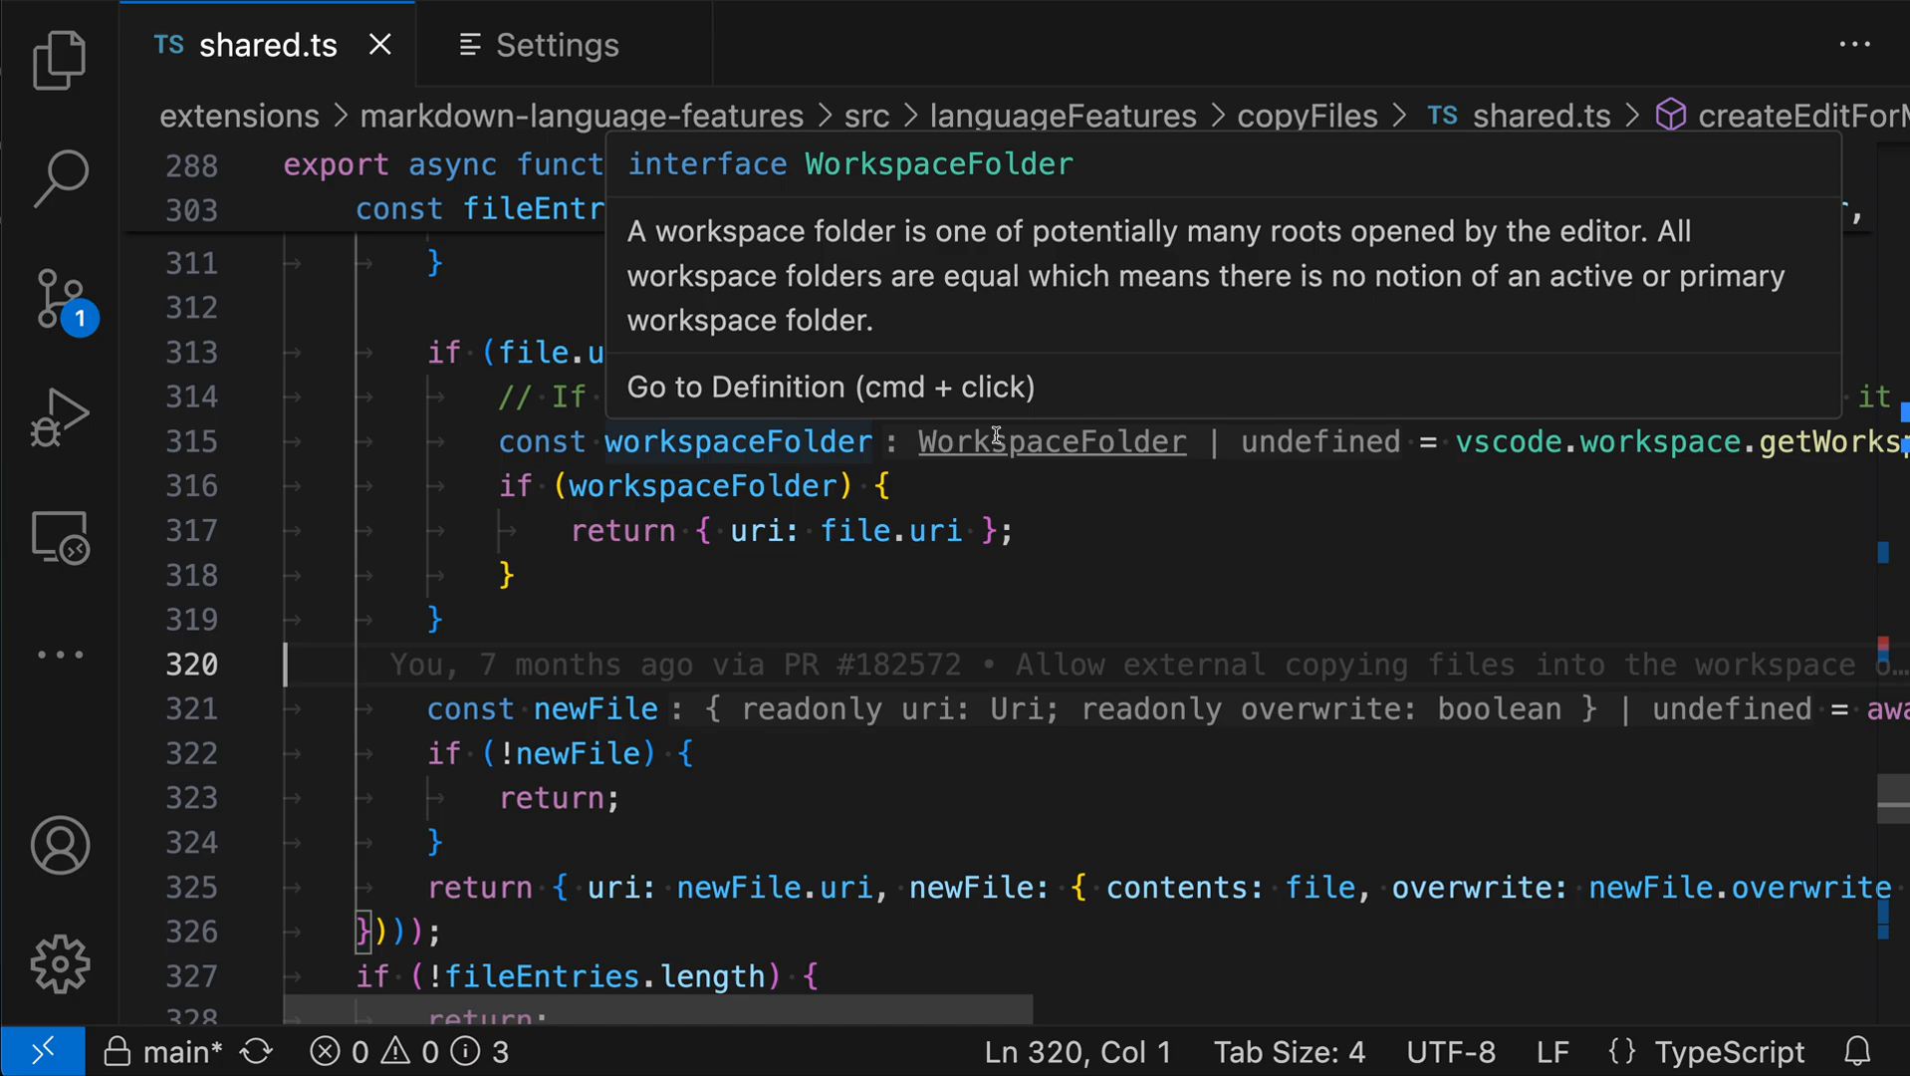
# Step: Follow the WorkspaceFolder hint to its interface in vscode.d.ts, then return to shared.ts
pyautogui.click(1052, 441)
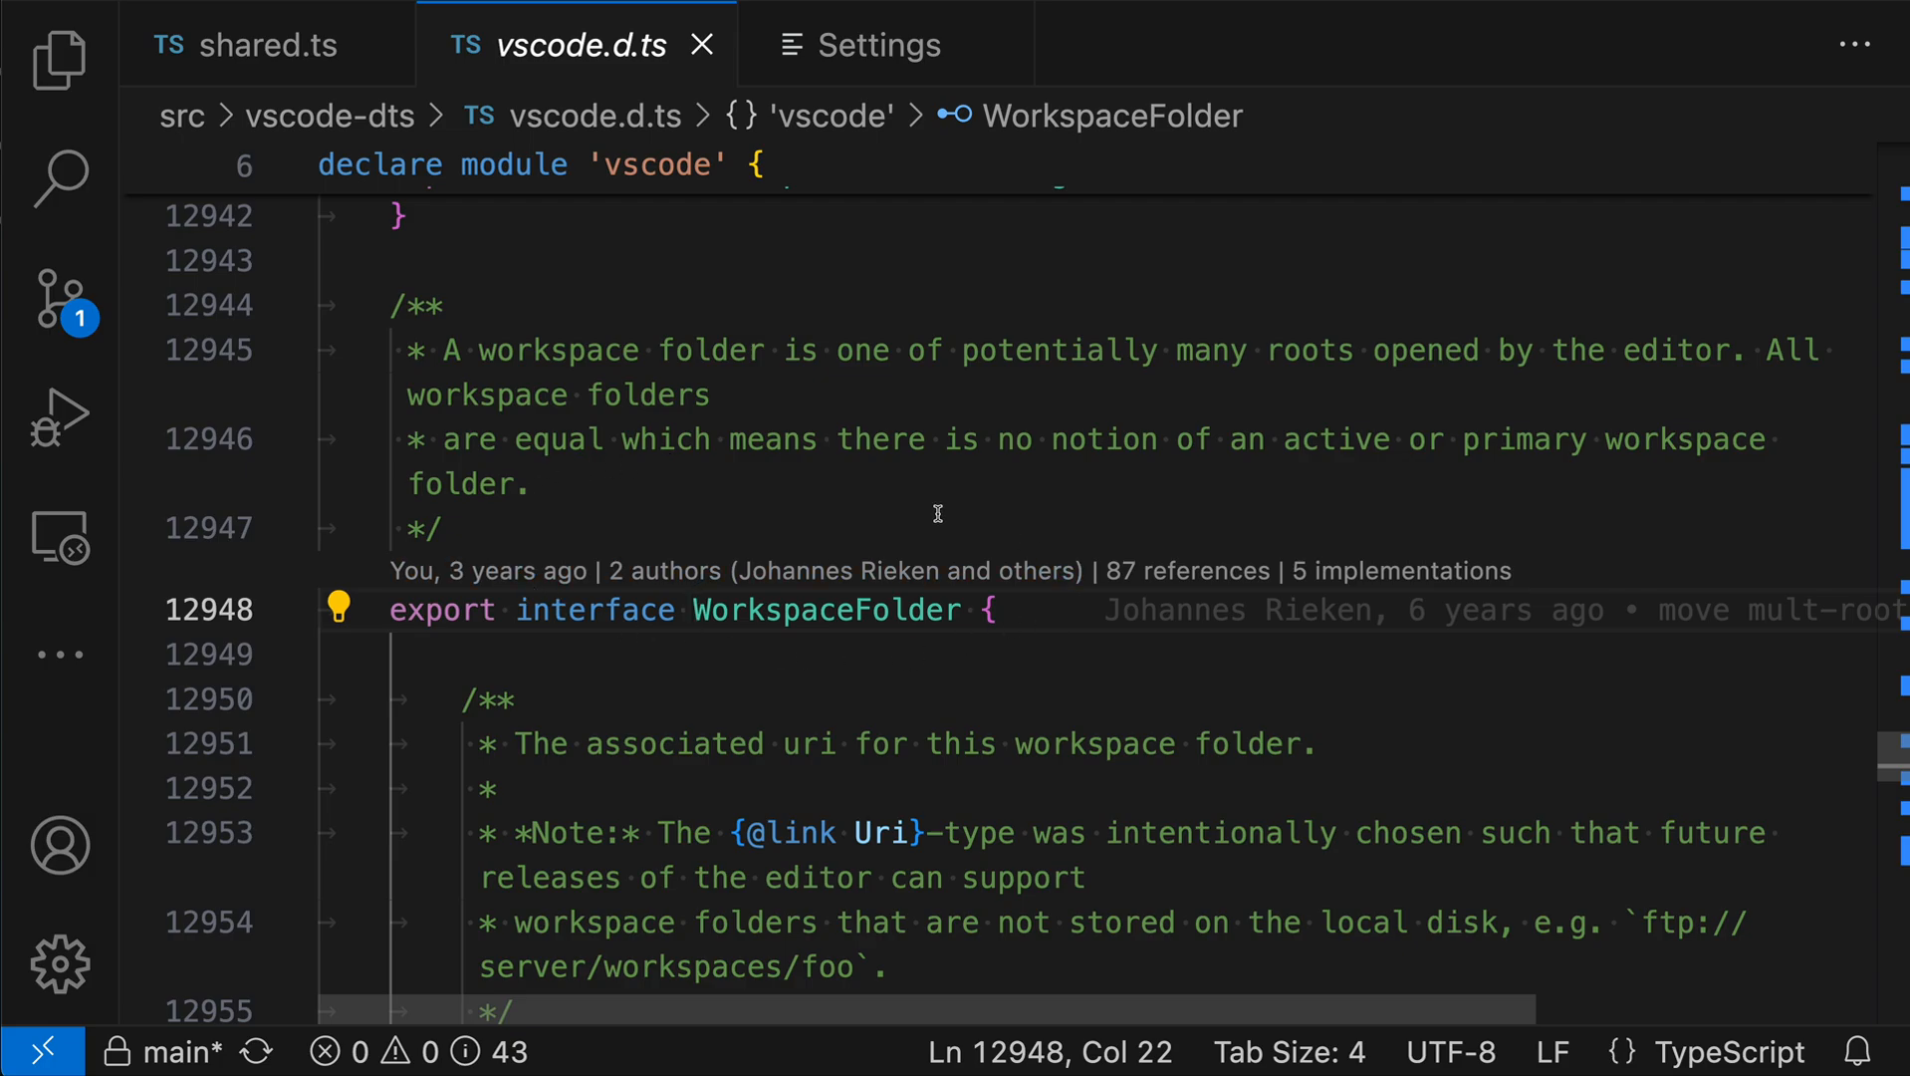
pyautogui.click(261, 43)
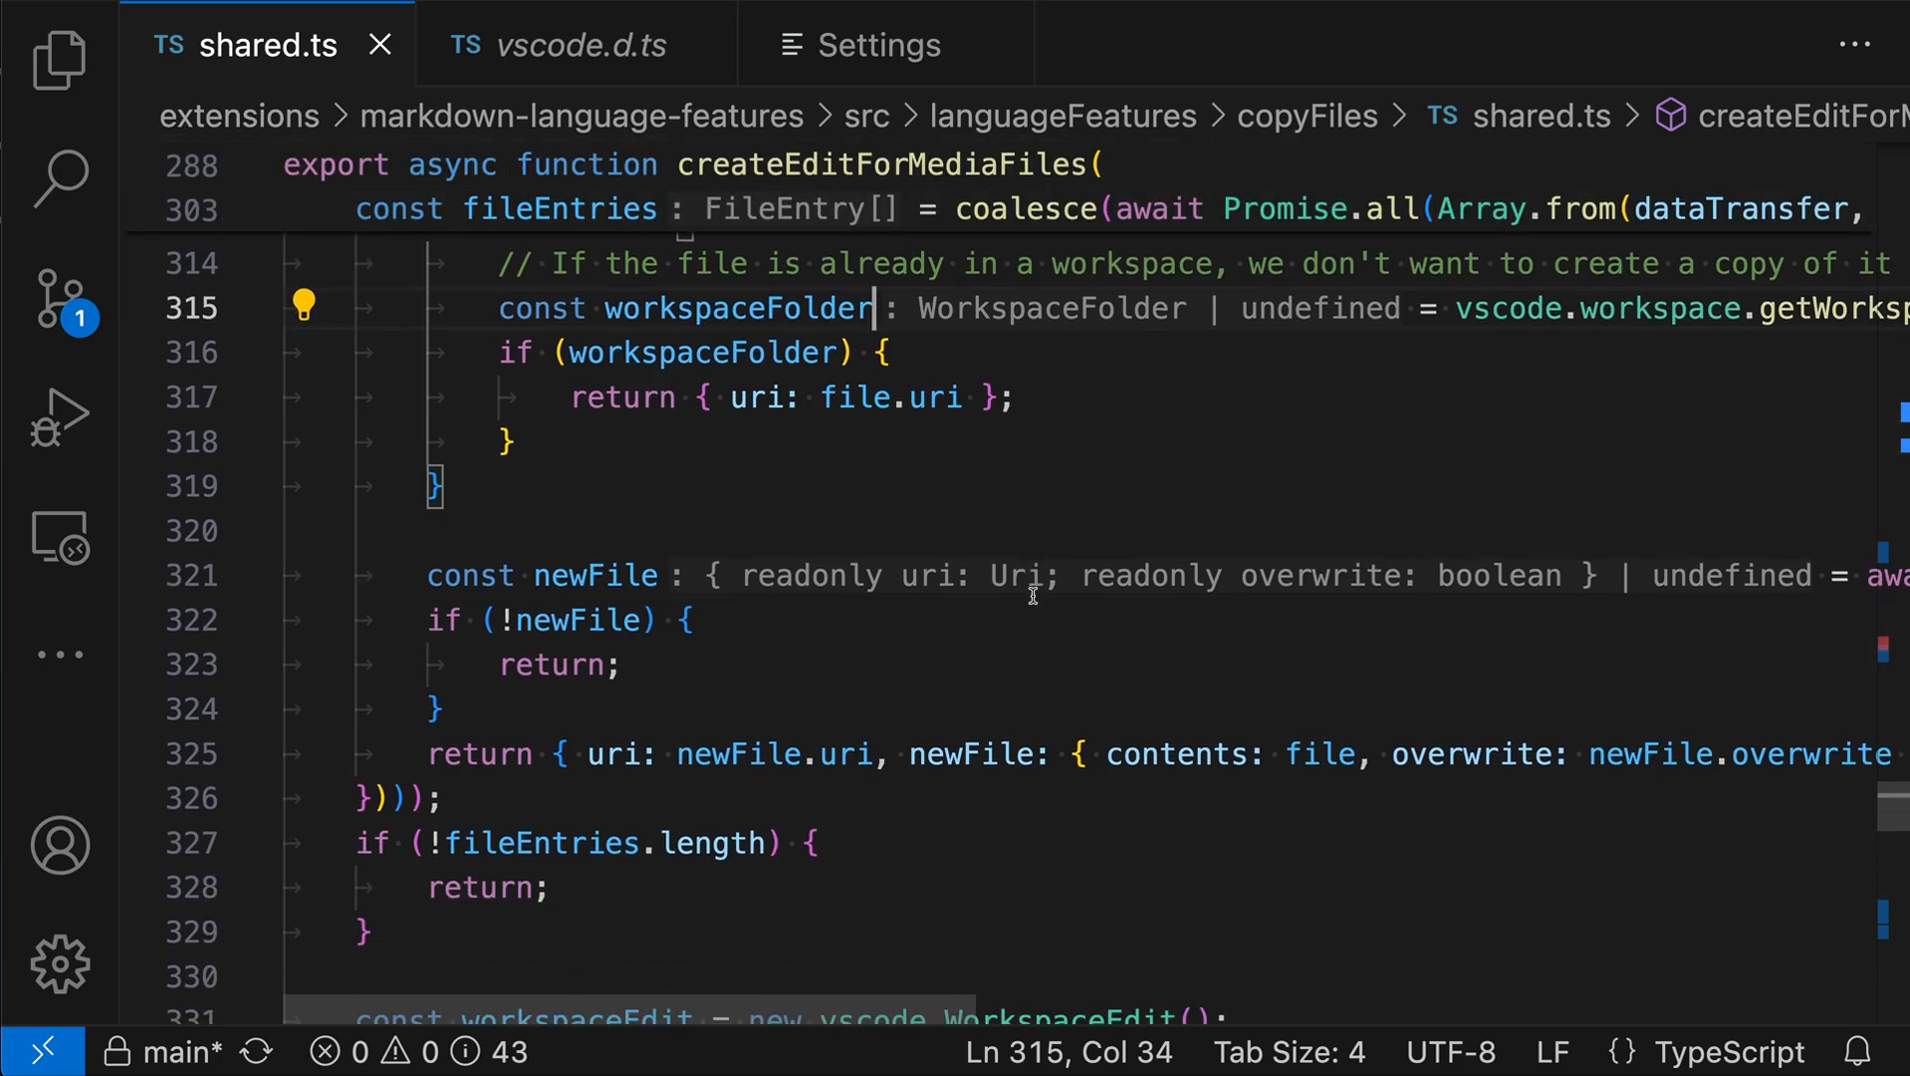
pyautogui.moveTo(1016, 576)
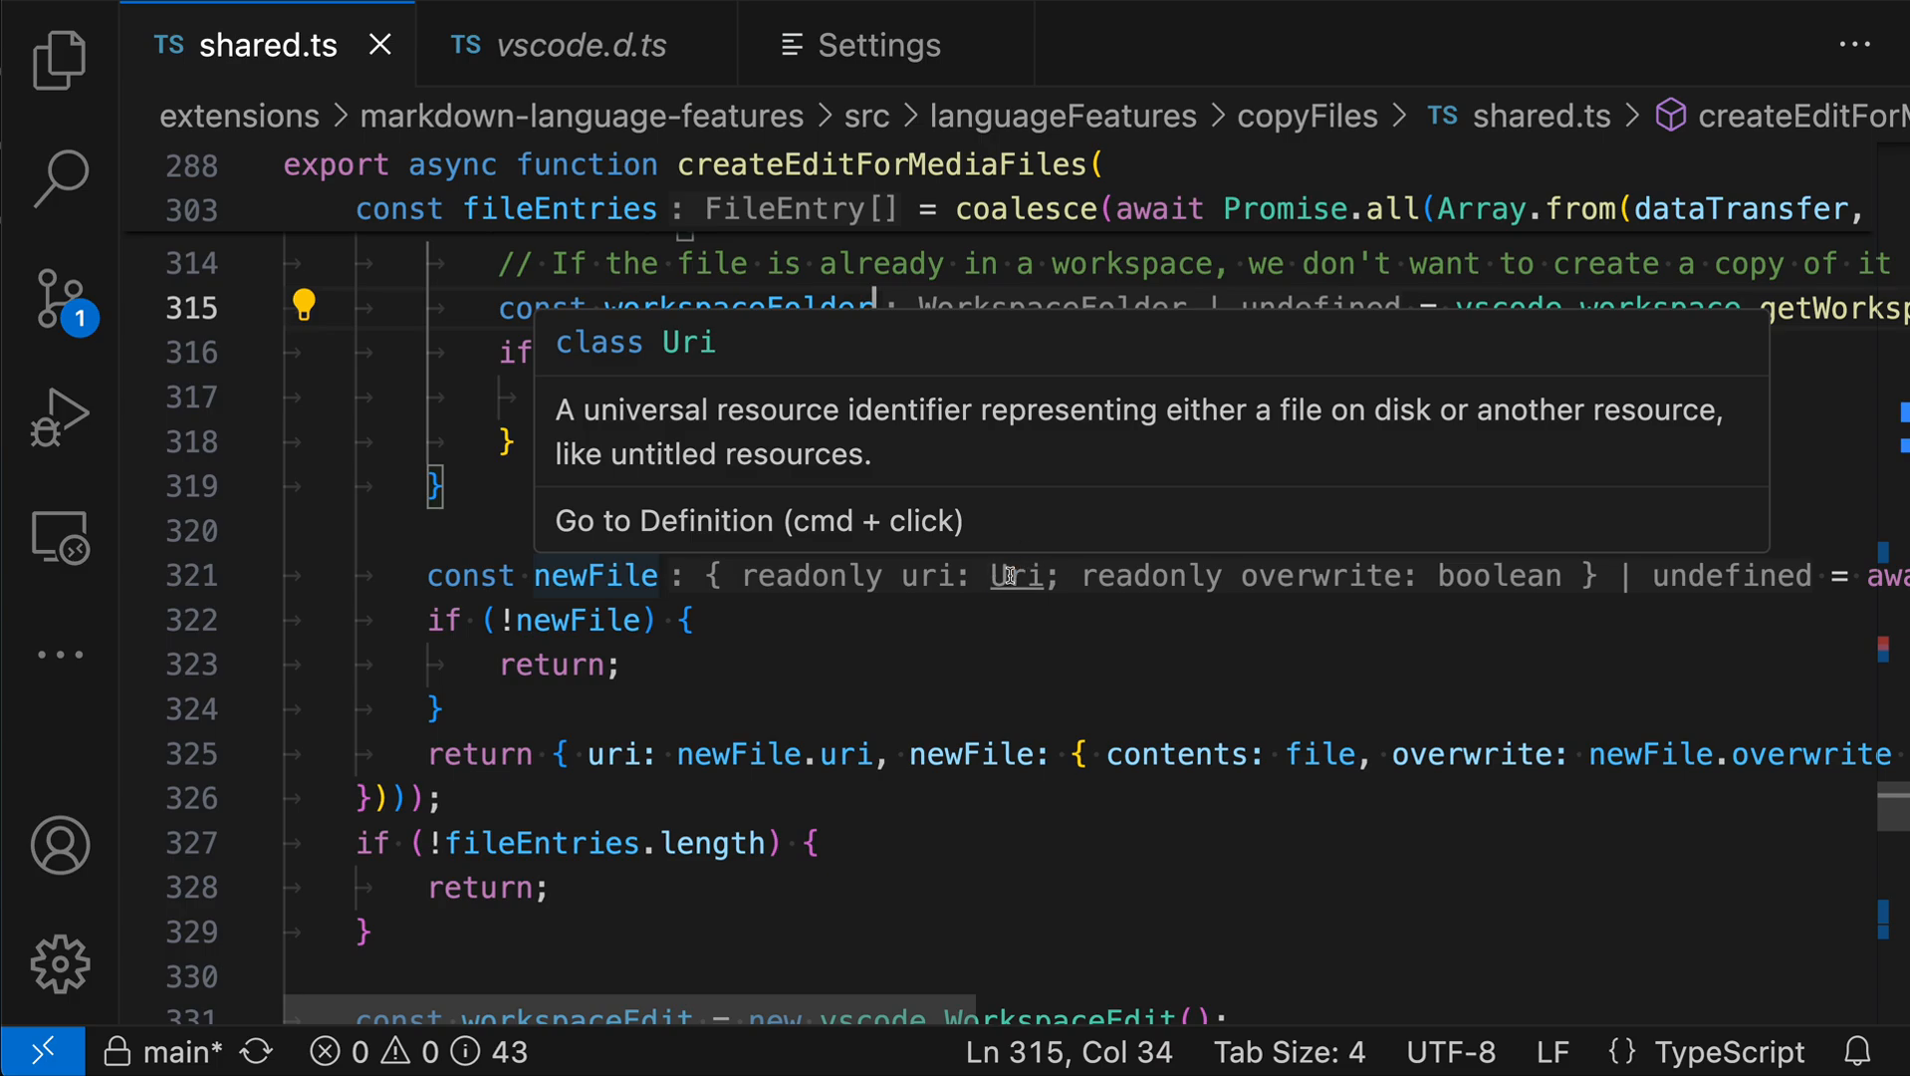
# Step: Follow the Uri hint to its class in vscode.d.ts, view EndOfLine, then return to shared.ts
pyautogui.click(1014, 574)
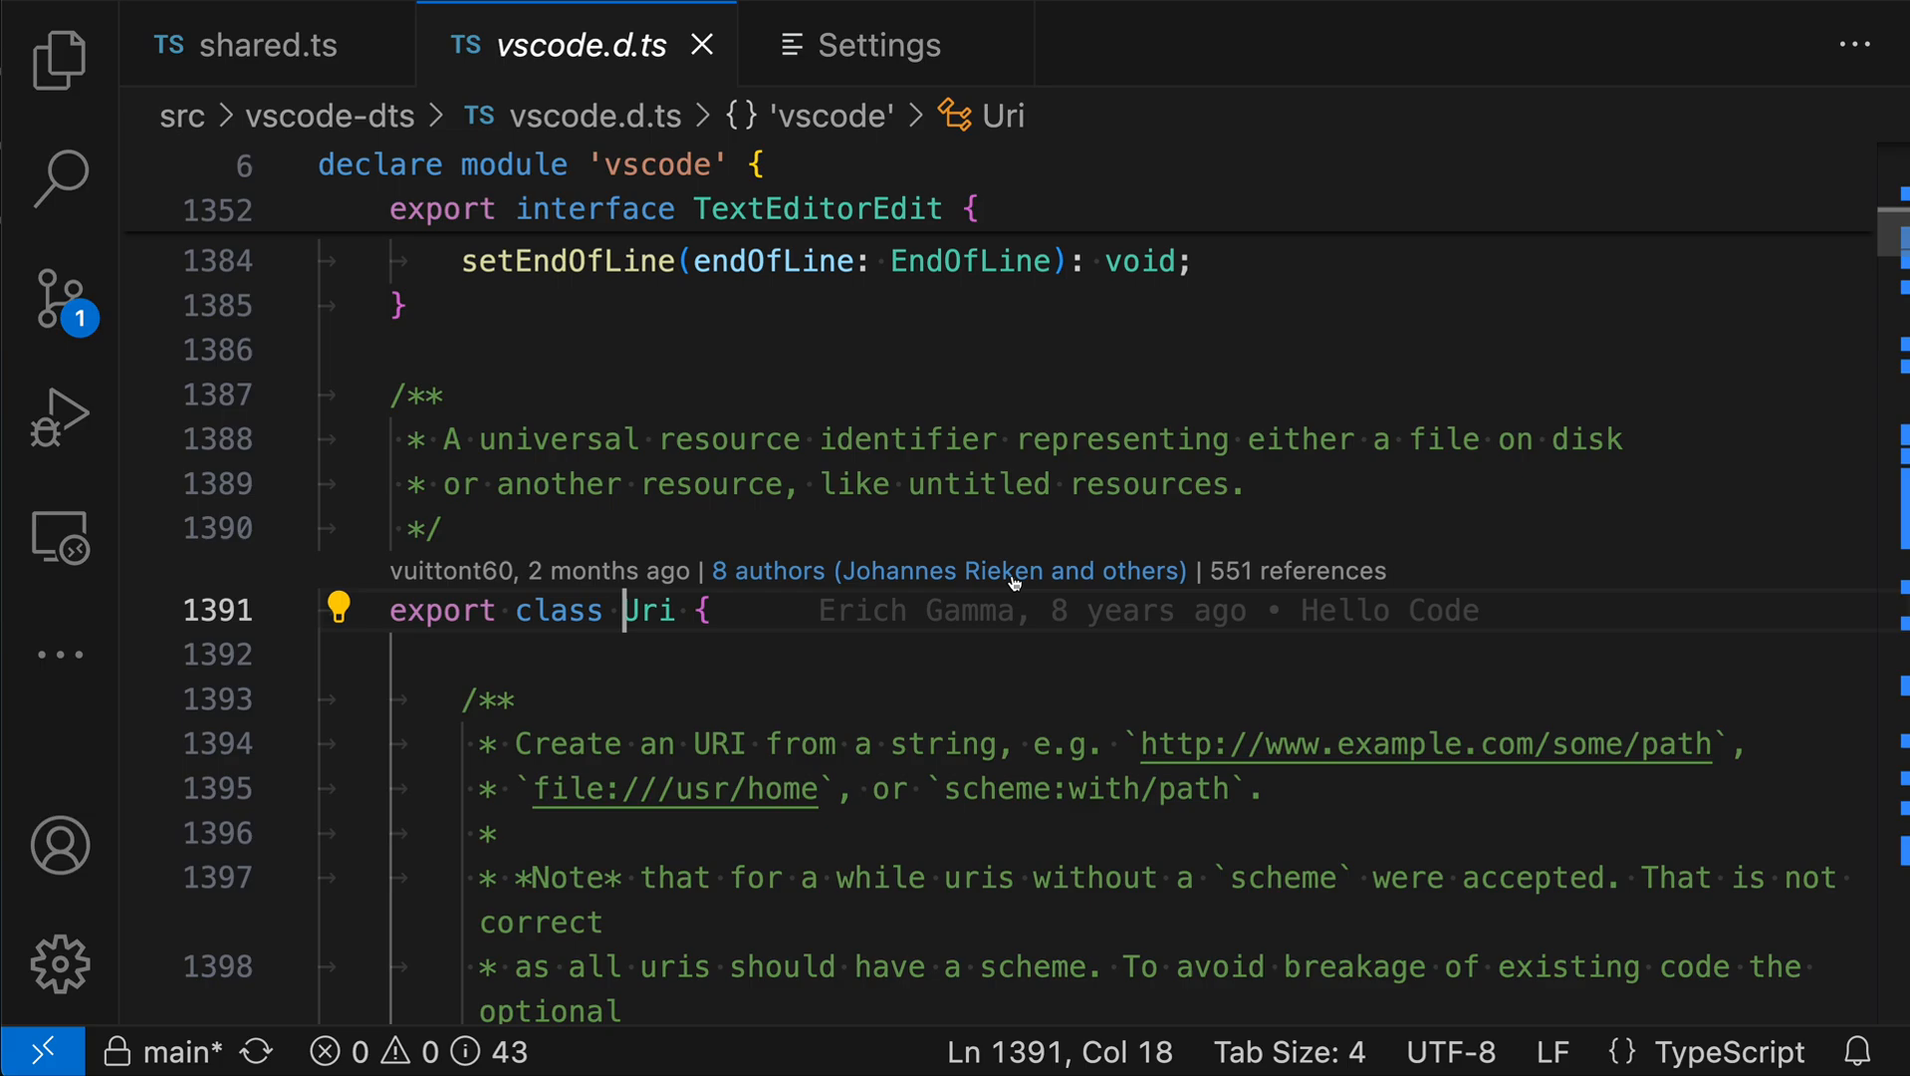
pyautogui.moveTo(1023, 643)
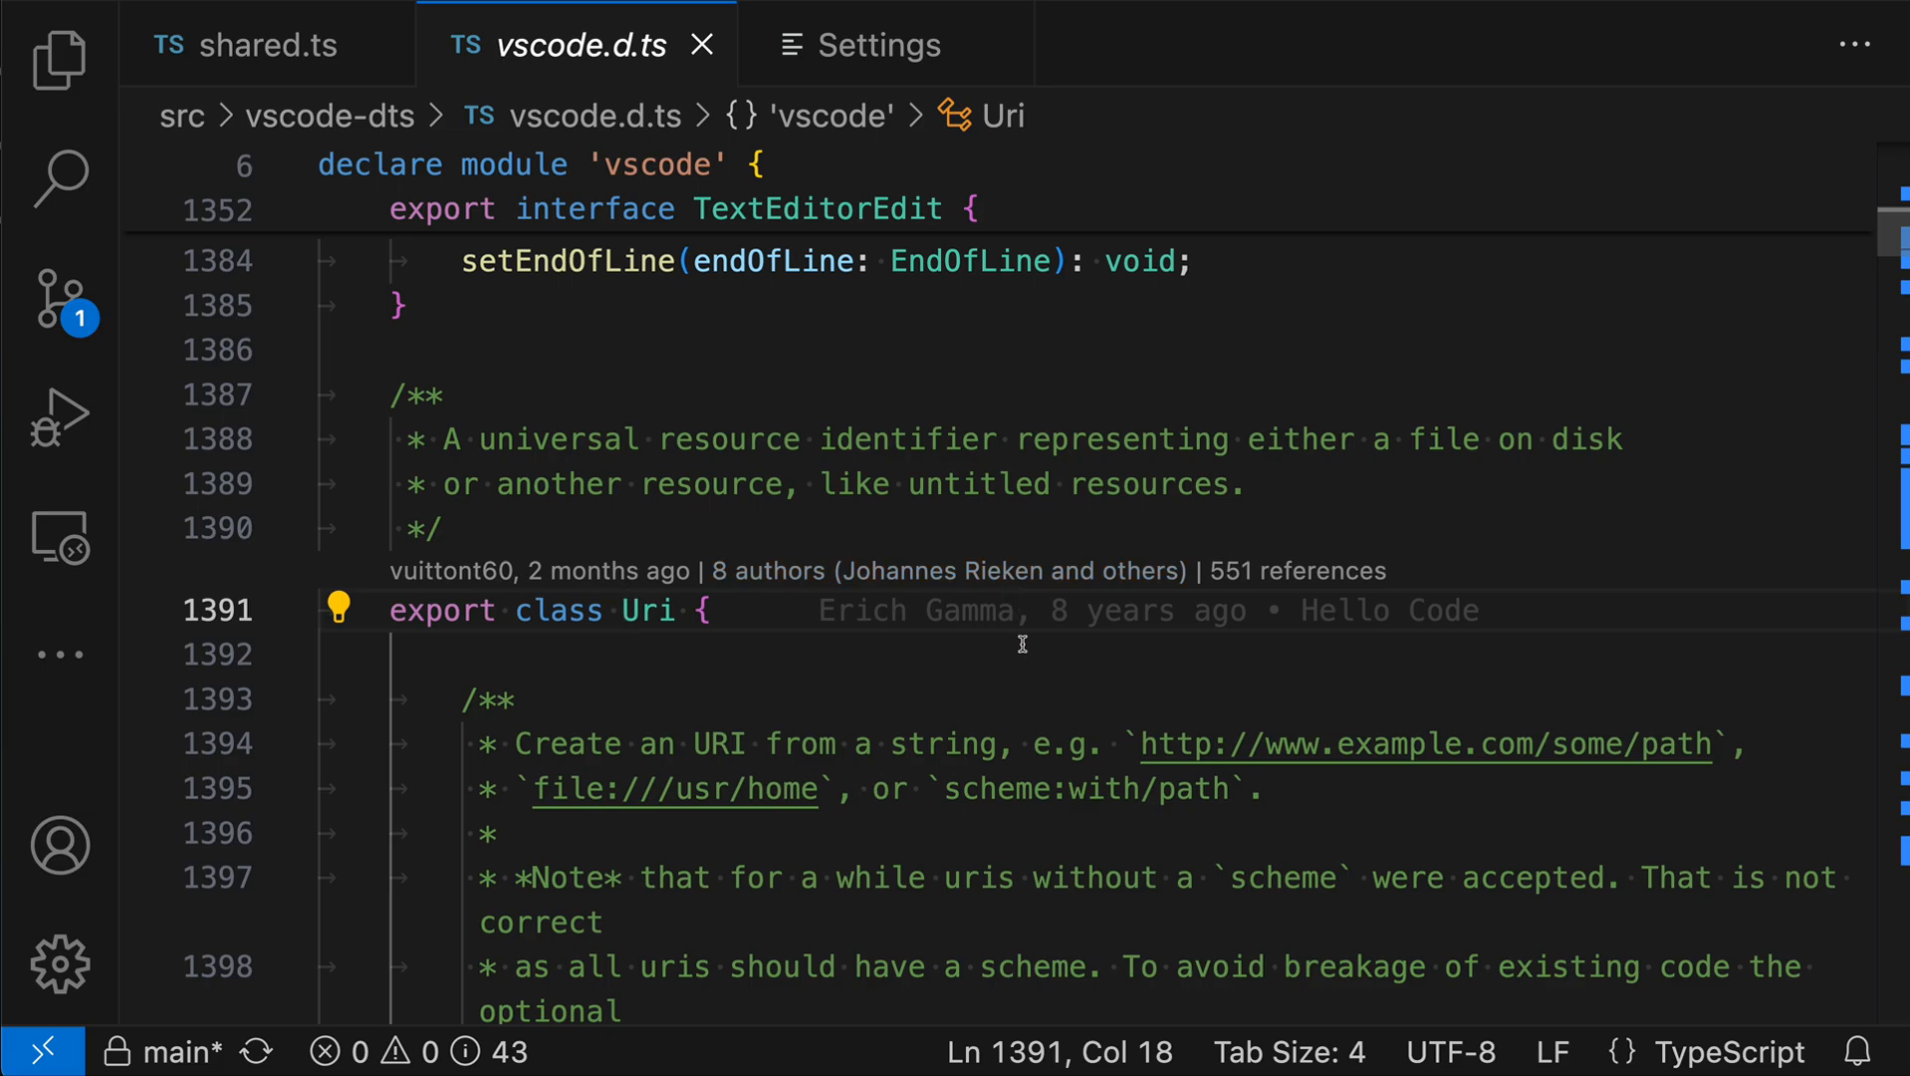
pyautogui.moveTo(990, 362)
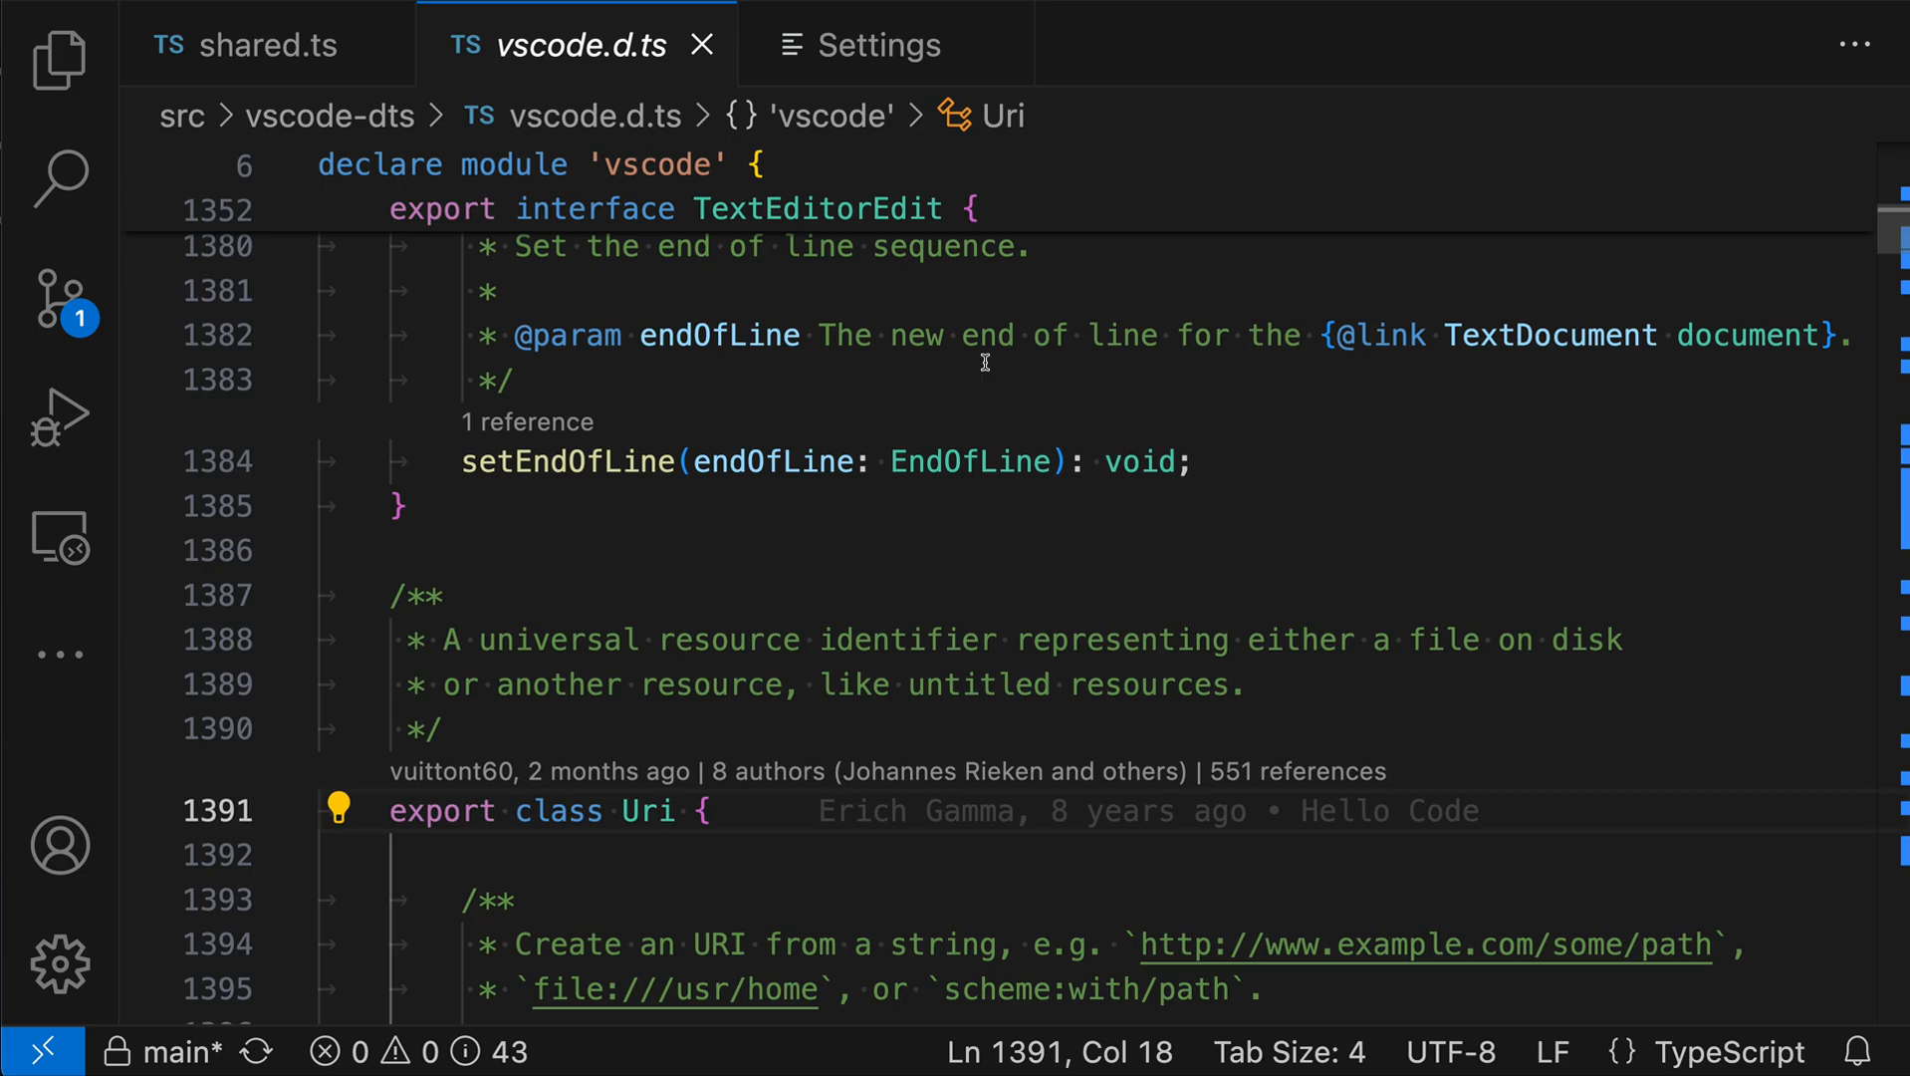
pyautogui.moveTo(942, 461)
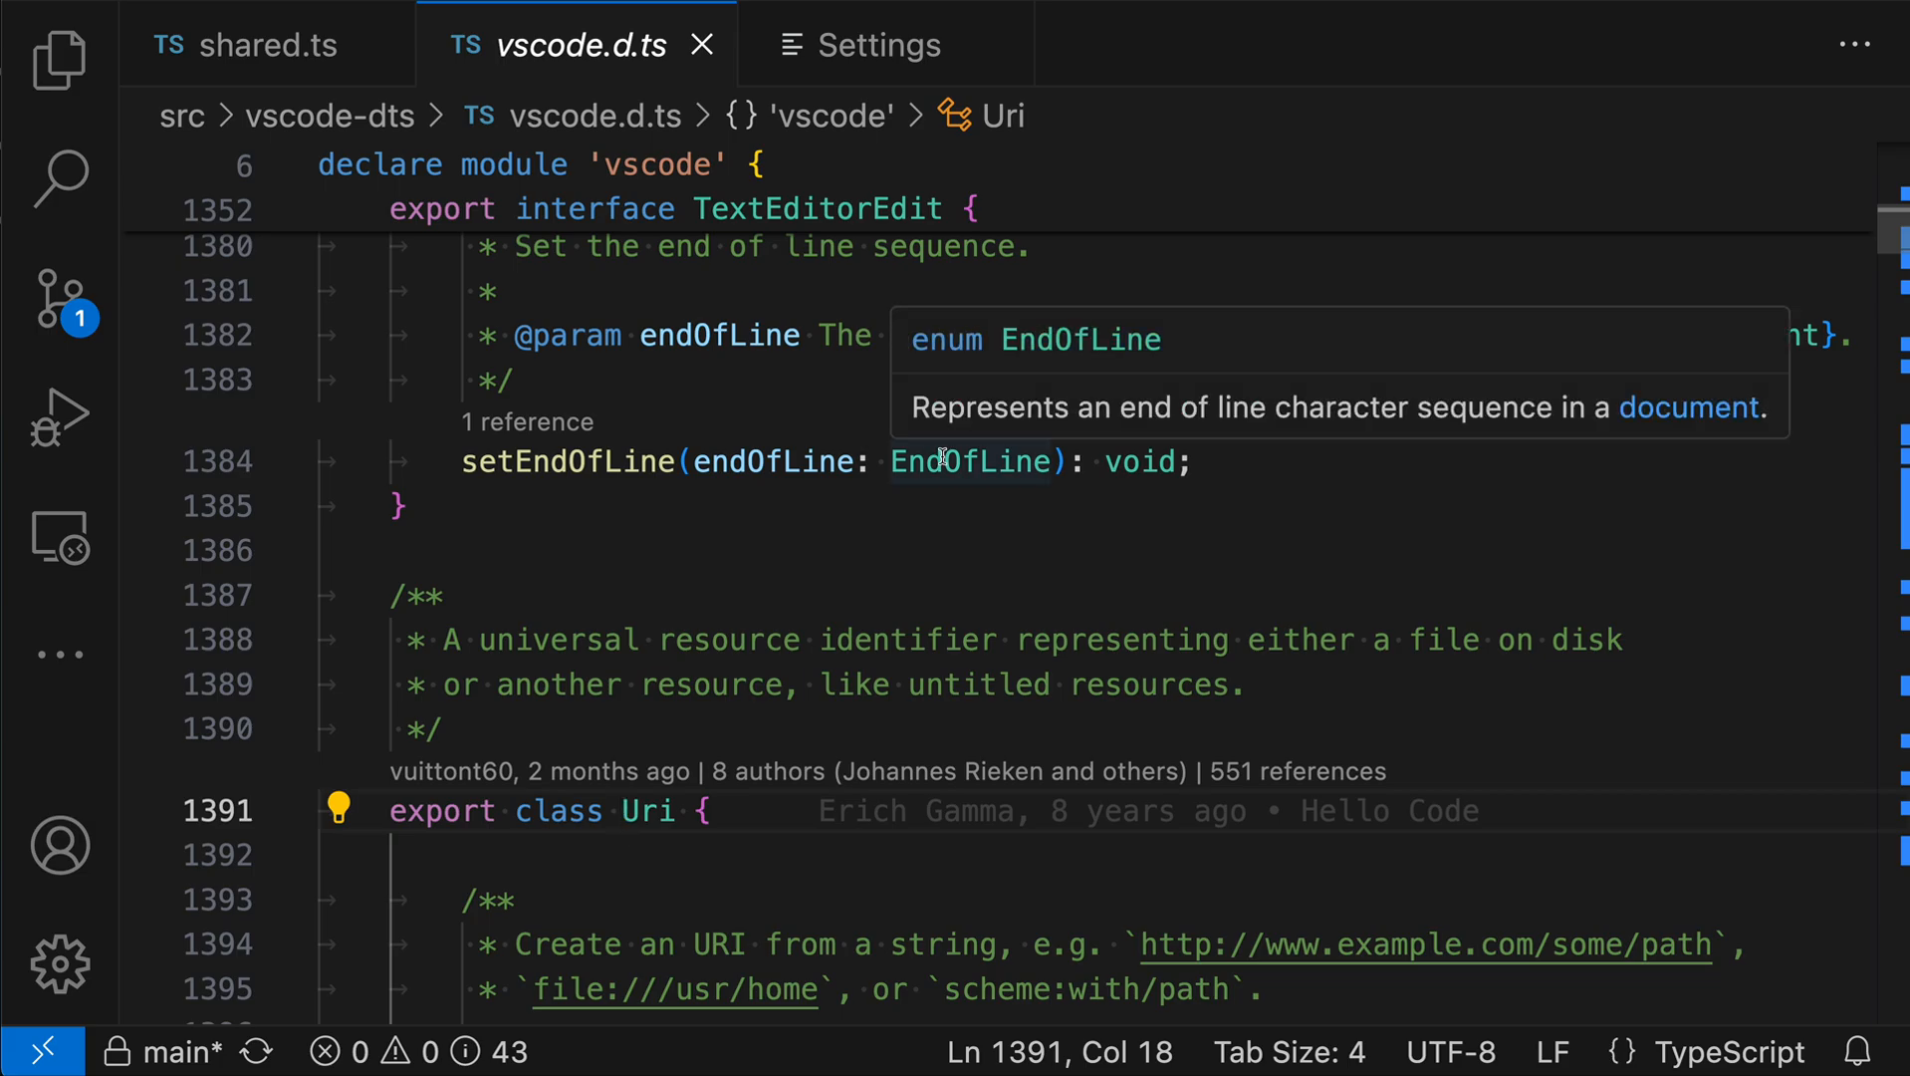
pyautogui.moveTo(918, 529)
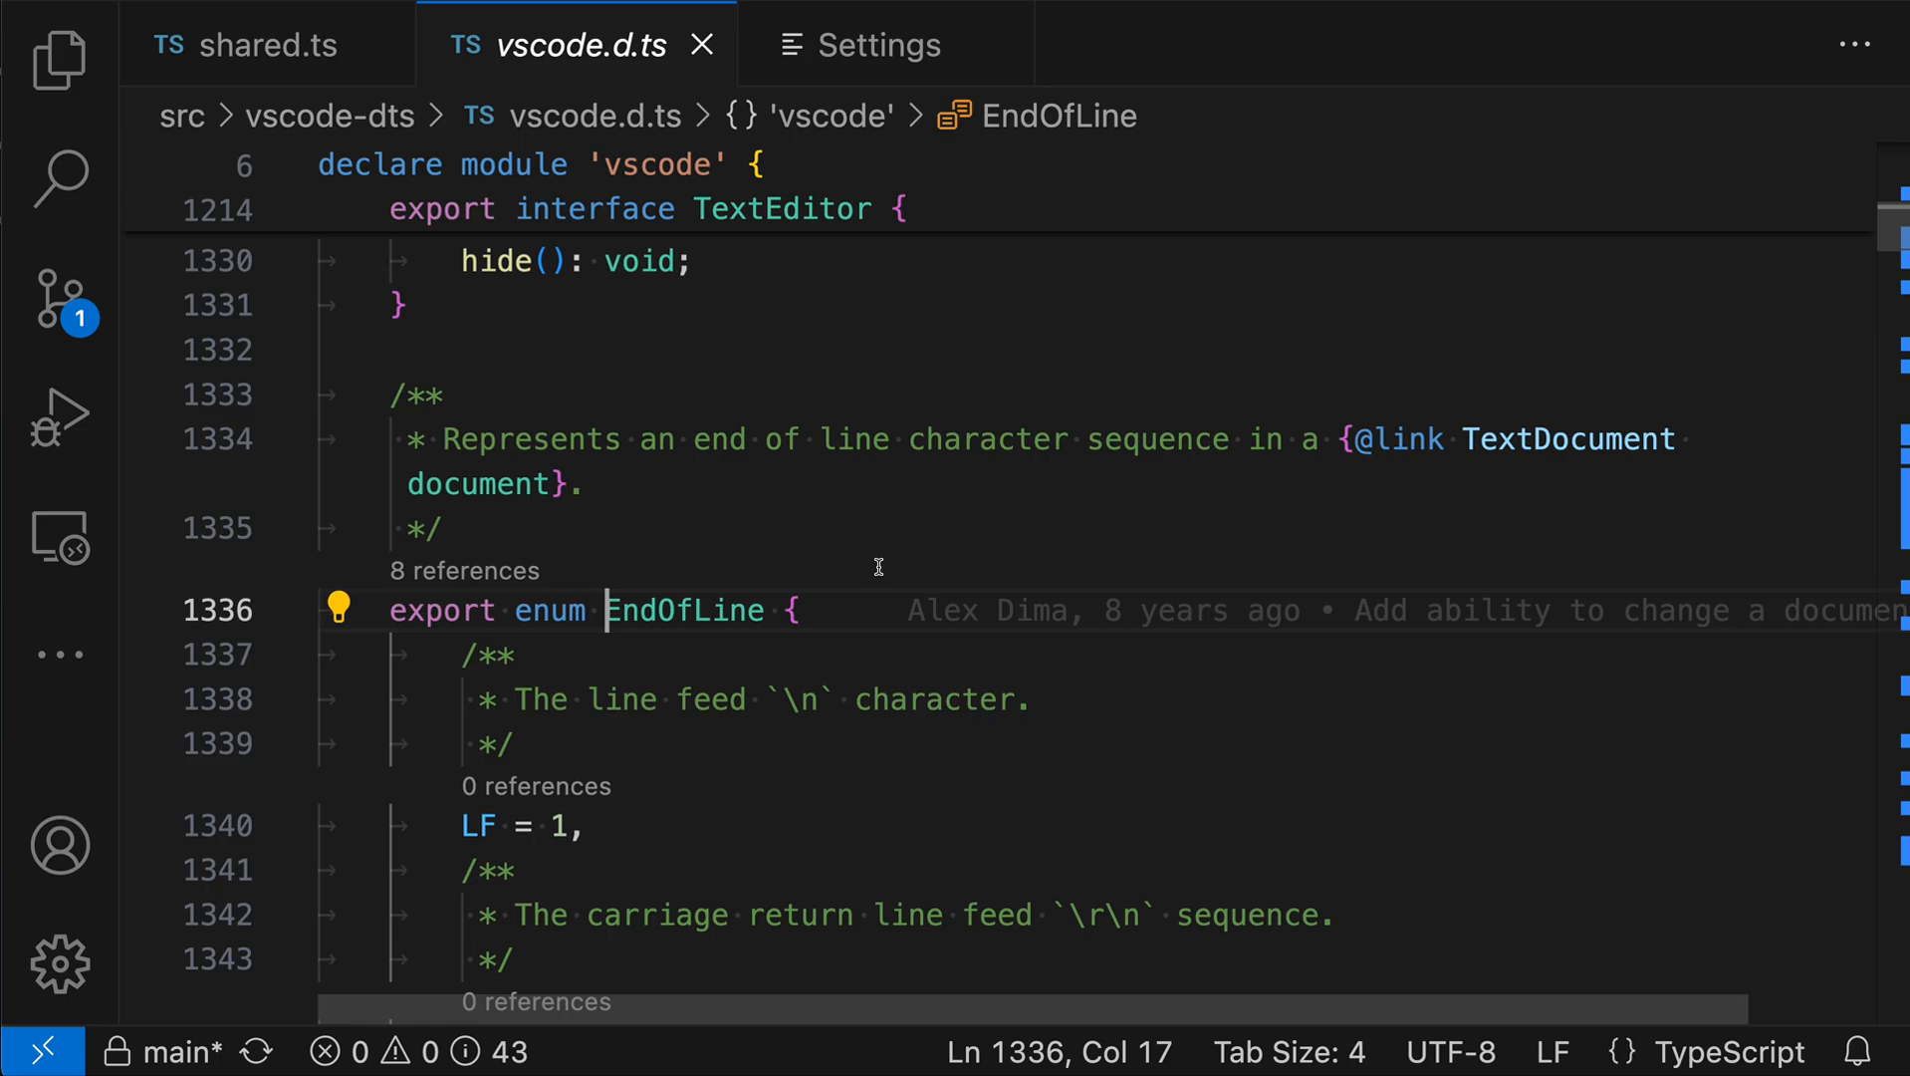
pyautogui.click(267, 44)
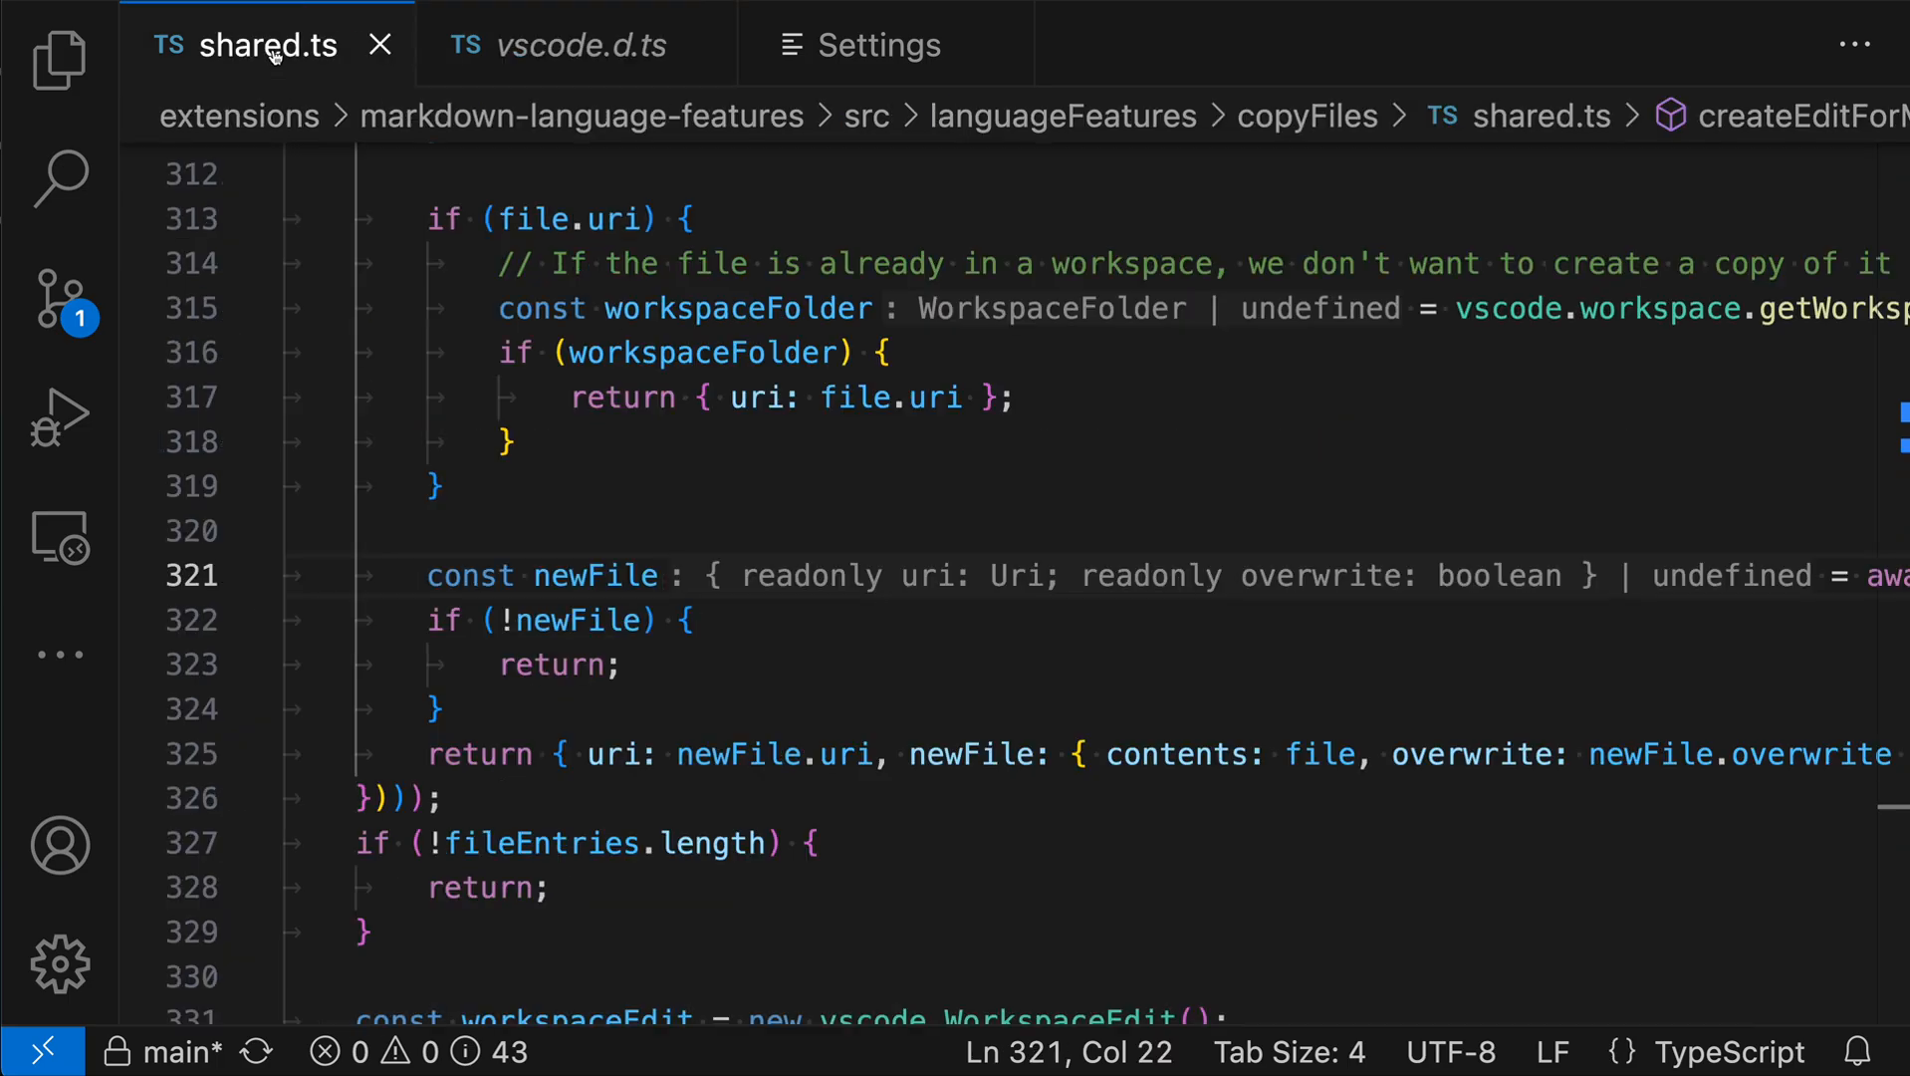